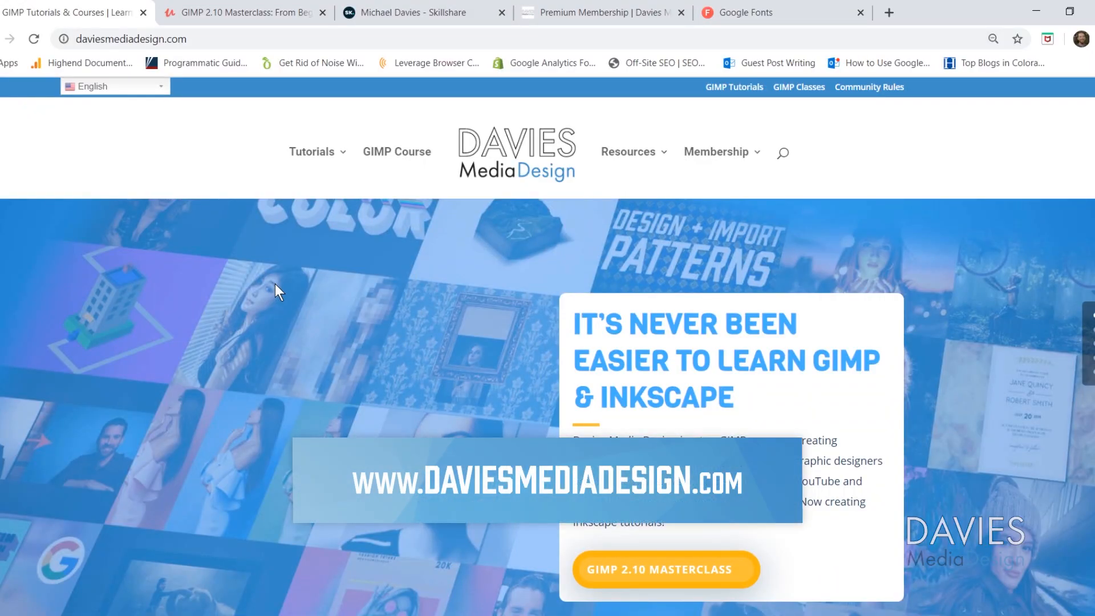
Scroll down through the Davies Media Design tutorials homepage.
{"action": "scroll", "scroll_direction": "down", "scroll_amount": 3}
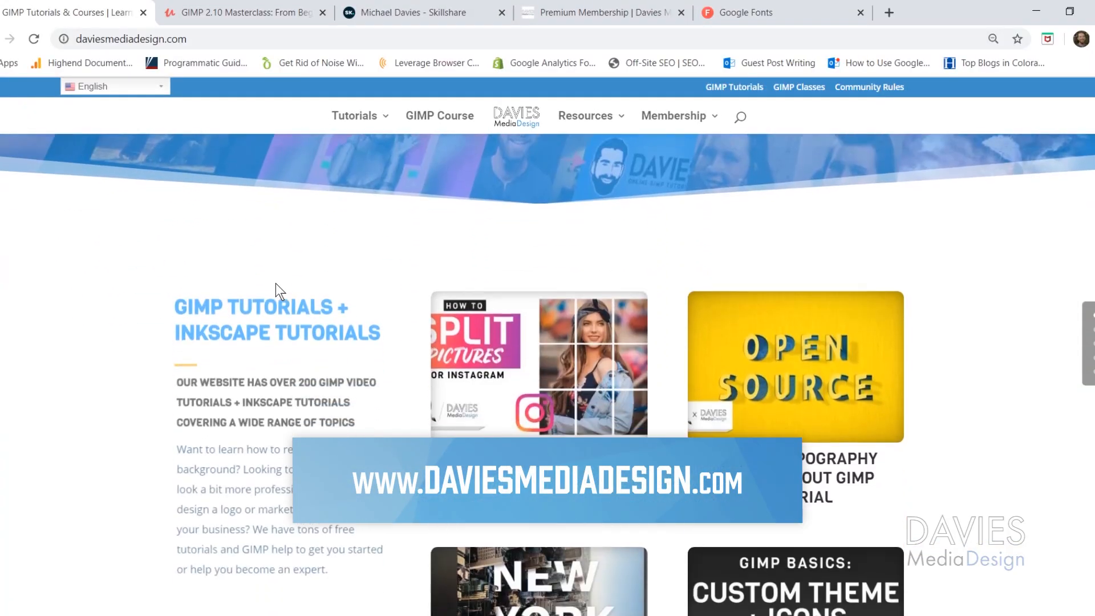
{"action": "scroll", "scroll_direction": "down", "scroll_amount": 3}
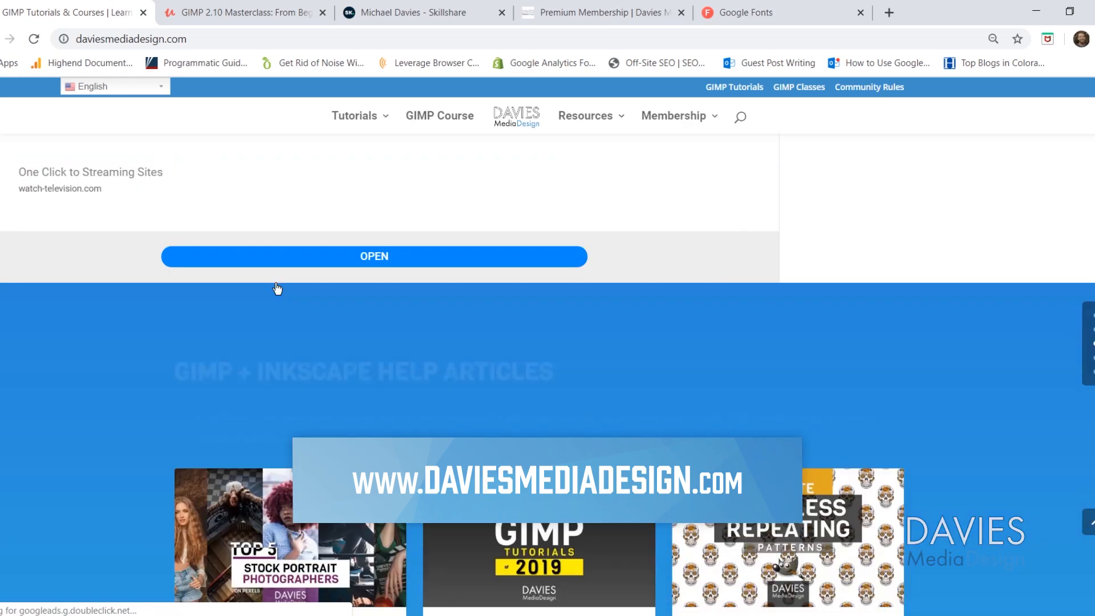
{"action": "scroll", "scroll_direction": "down", "scroll_amount": 3}
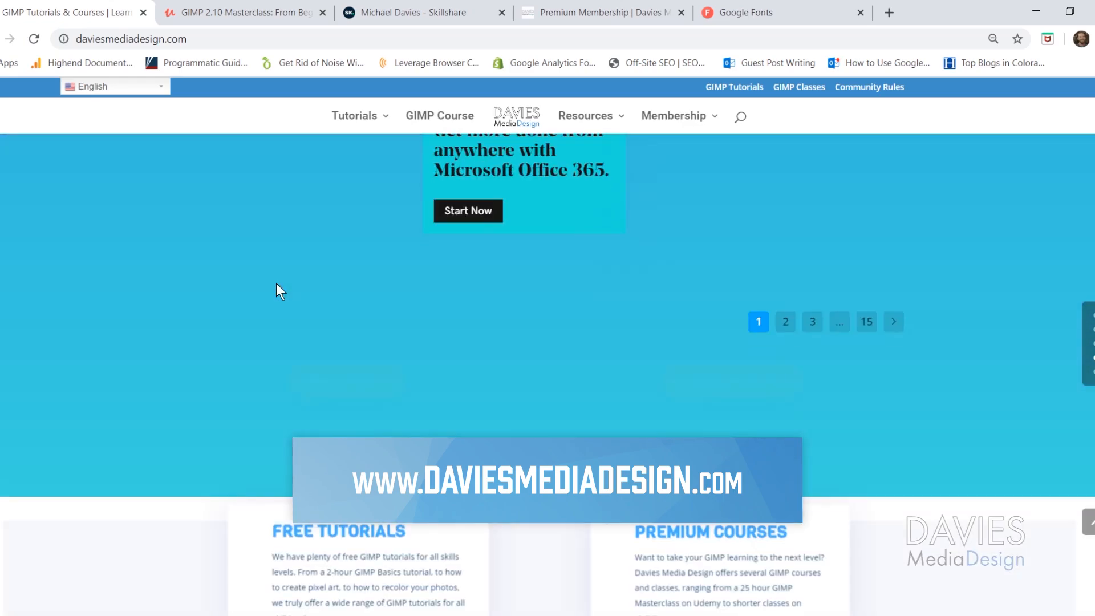
Visit the Udemy GIMP masterclass page, the Skillshare profile and the premium membership page.
{"action": "left_click", "coordinate": [247, 12]}
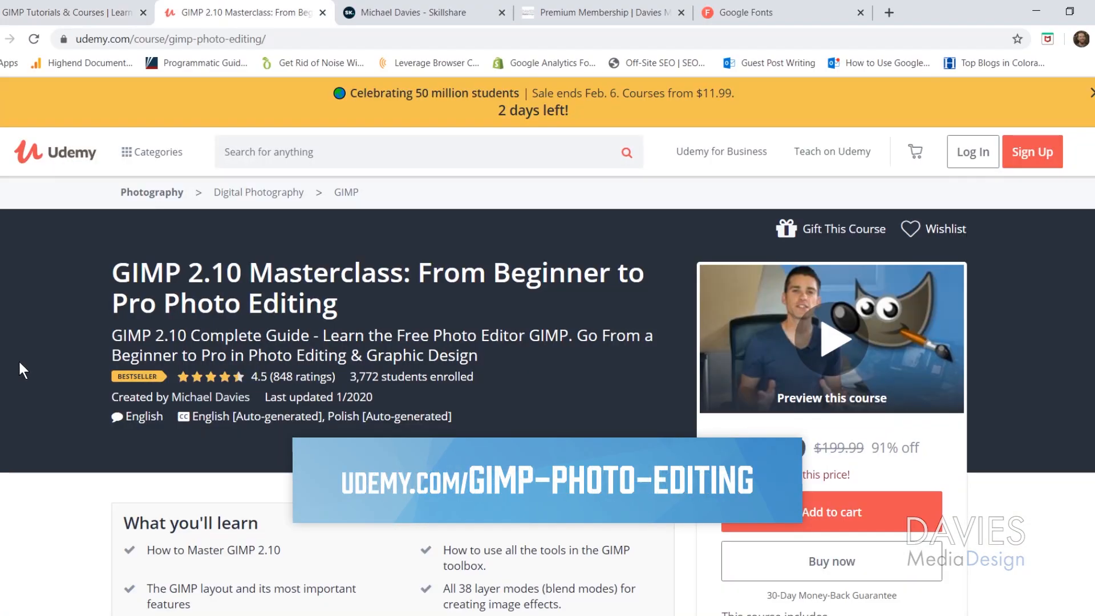
{"action": "mouse_move", "coordinate": [25, 373]}
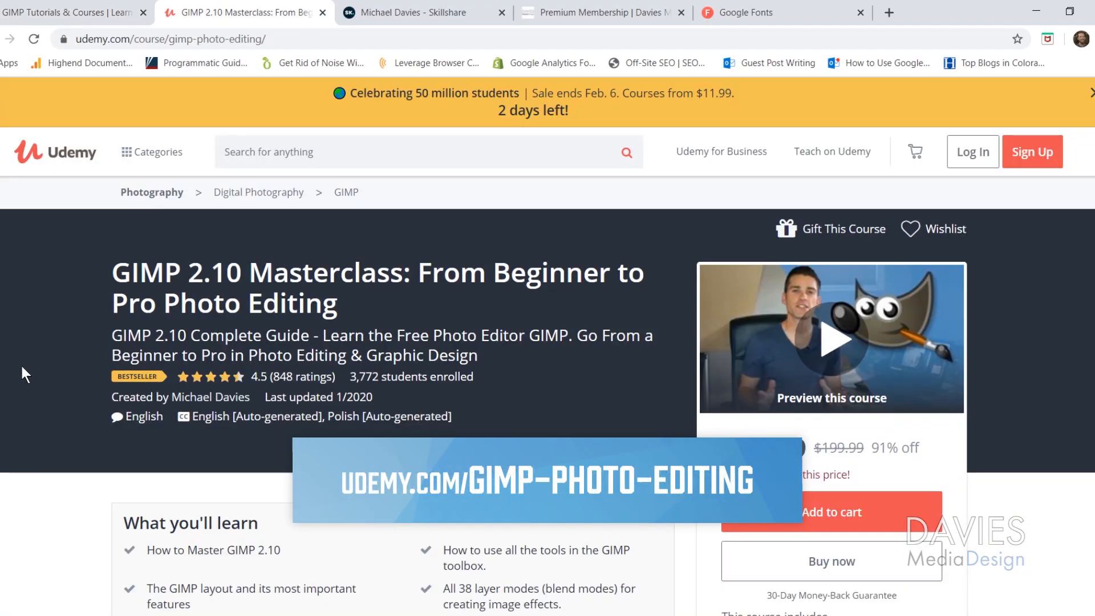
{"action": "mouse_move", "coordinate": [63, 364]}
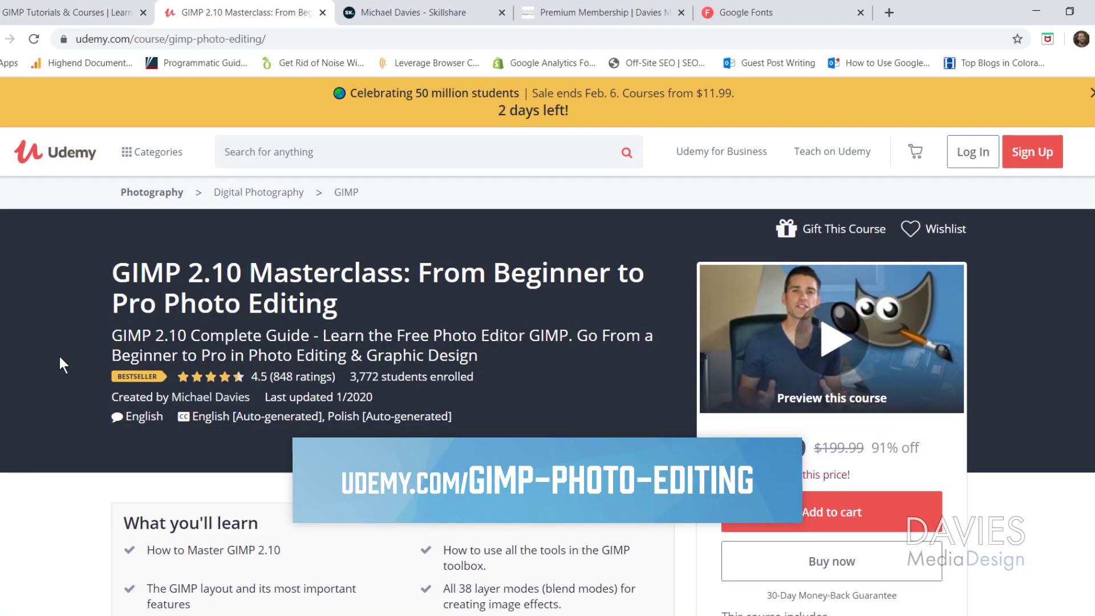
{"action": "left_click", "coordinate": [422, 13]}
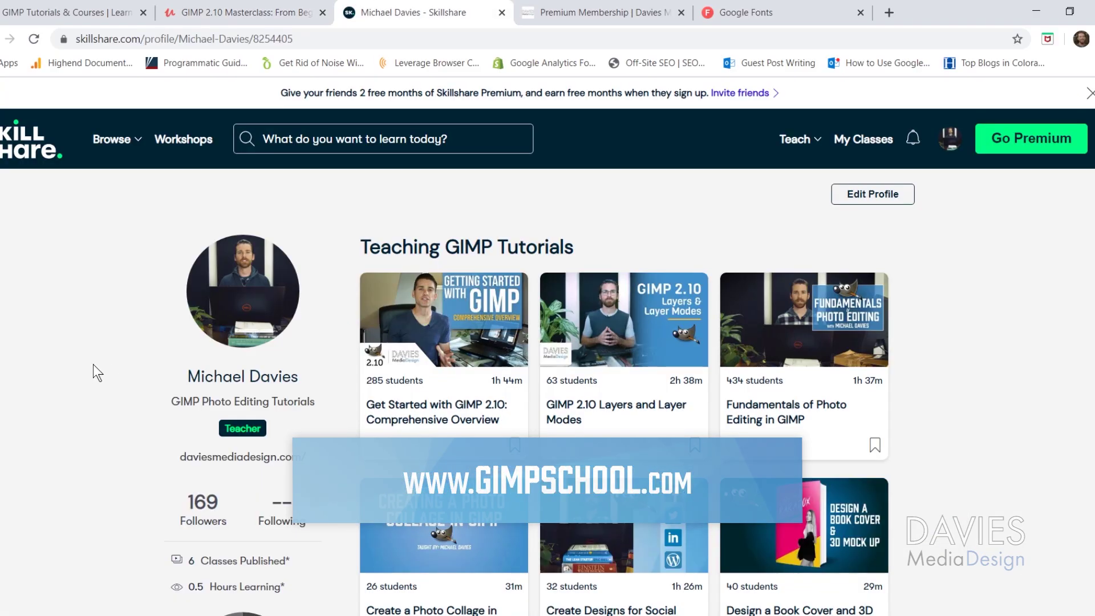
{"action": "left_click", "coordinate": [600, 12]}
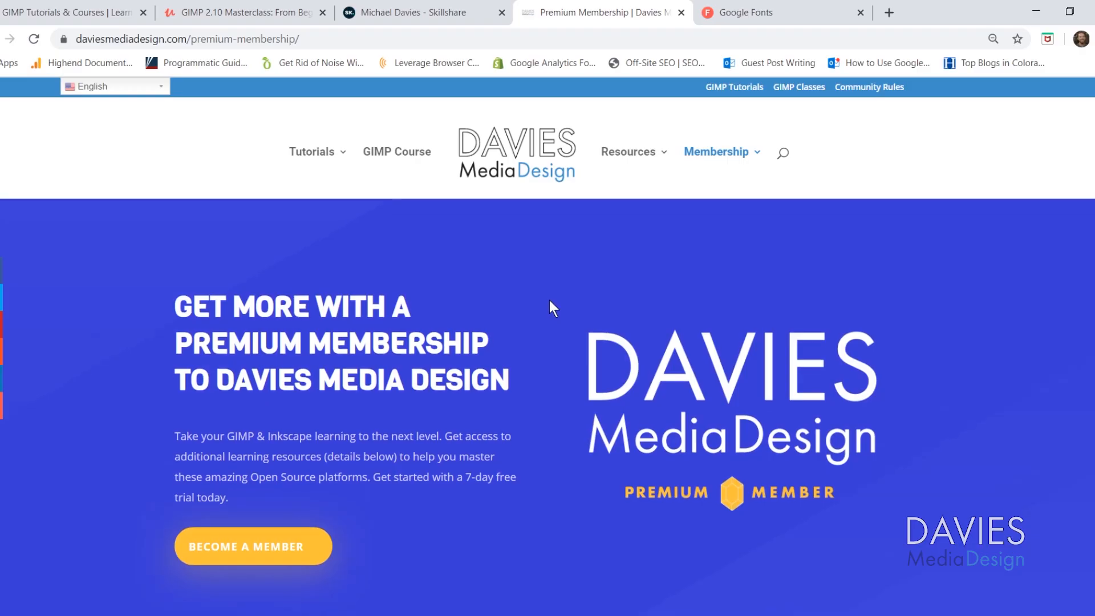
Scroll the premium membership page down to the Subscription Options with the $2.99 monthly plan.
{"action": "scroll", "scroll_direction": "down", "scroll_amount": 3}
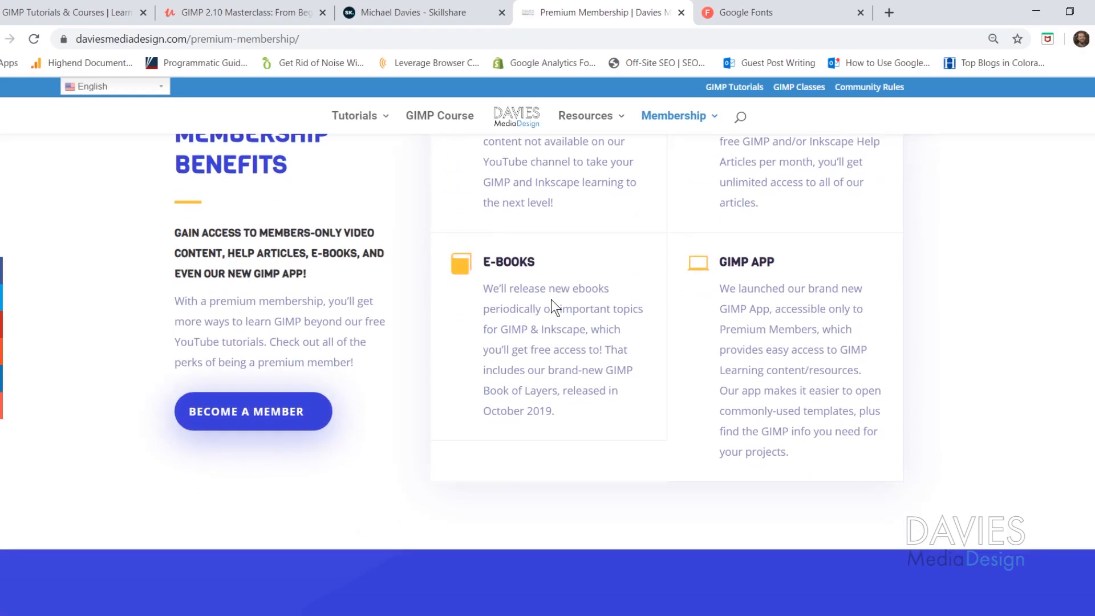
{"action": "scroll", "scroll_direction": "down", "scroll_amount": 3}
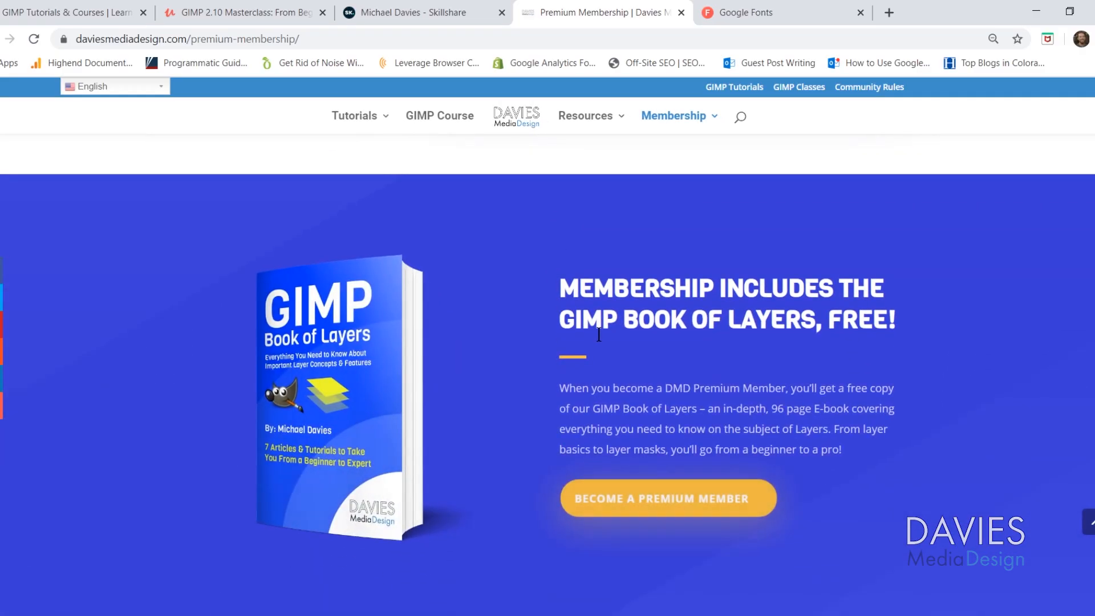
{"action": "scroll", "scroll_direction": "down", "scroll_amount": 3}
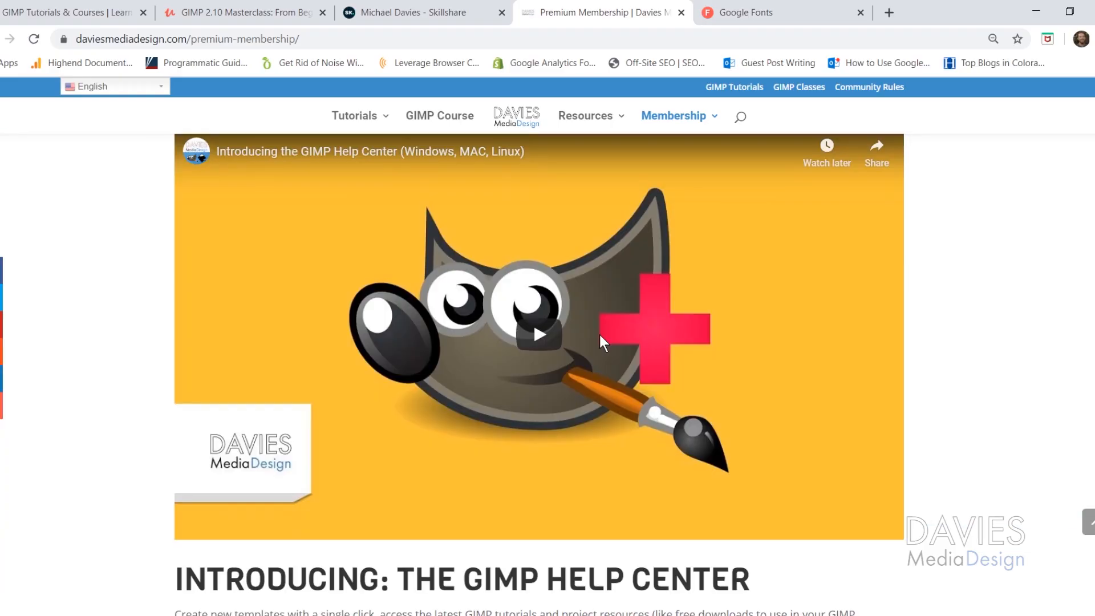
{"action": "scroll", "scroll_direction": "down", "scroll_amount": 3}
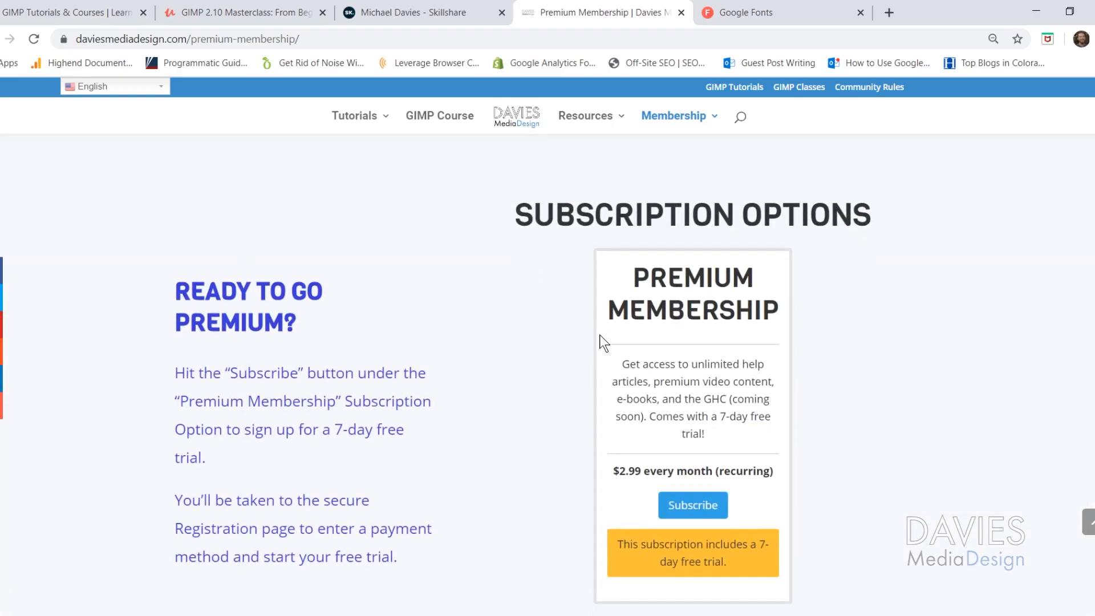
{"action": "mouse_move", "coordinate": [602, 348]}
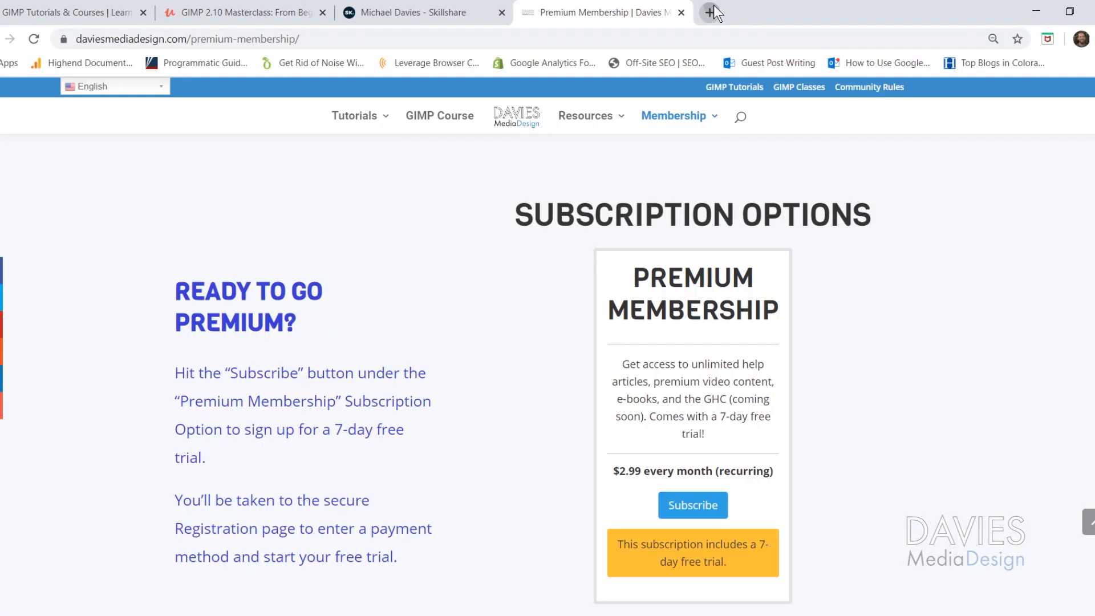
In a new tab, search Google for 'google fonts' and open the Google Fonts catalog.
{"action": "left_click", "coordinate": [709, 13]}
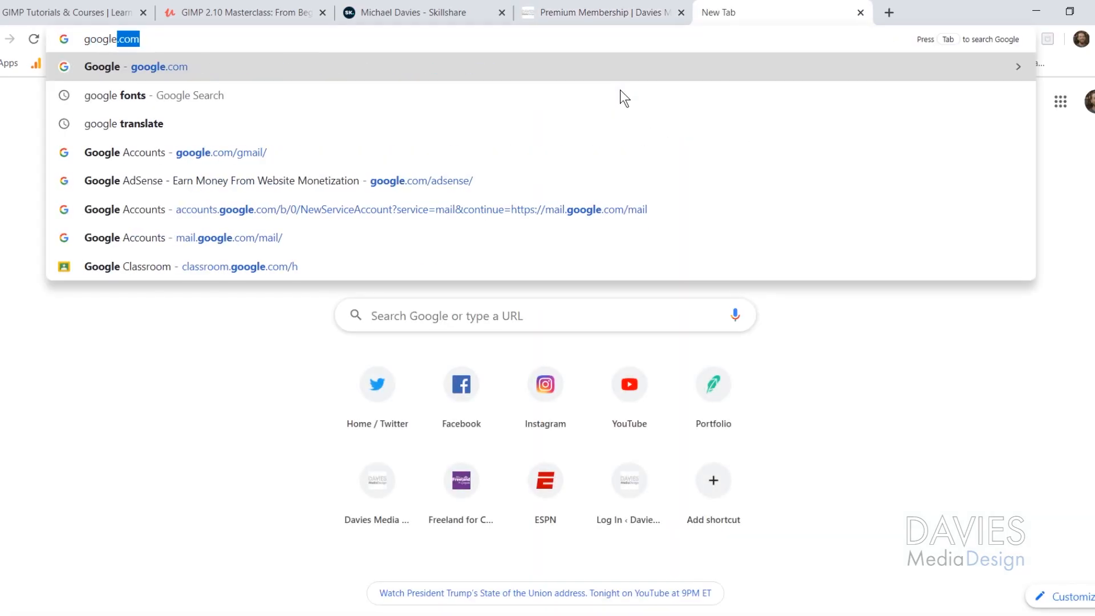
{"action": "left_click", "coordinate": [114, 96]}
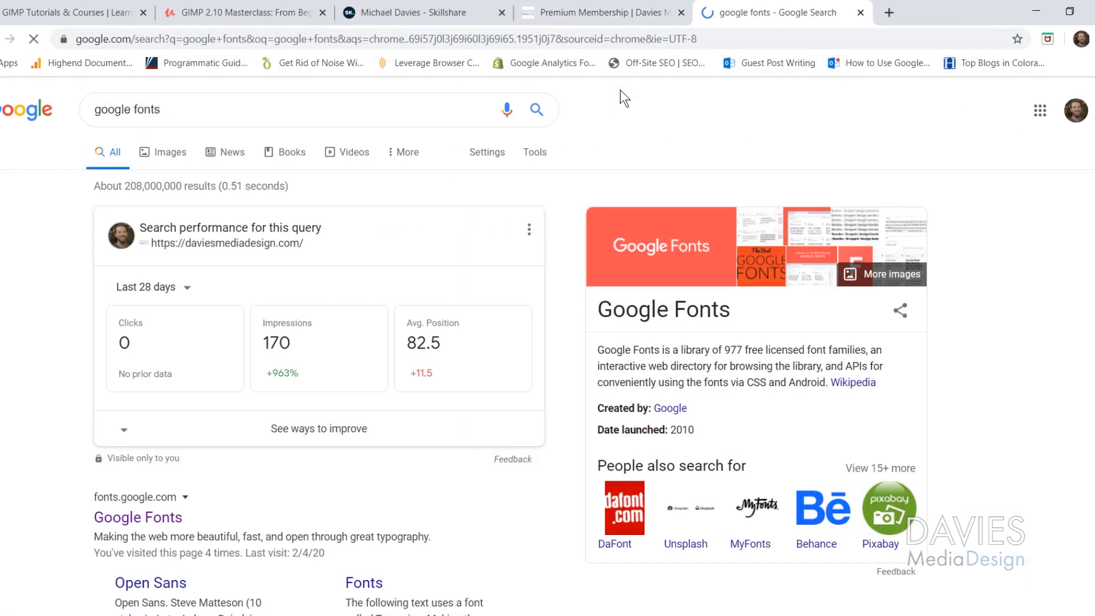
{"action": "scroll", "scroll_direction": "down", "scroll_amount": 3}
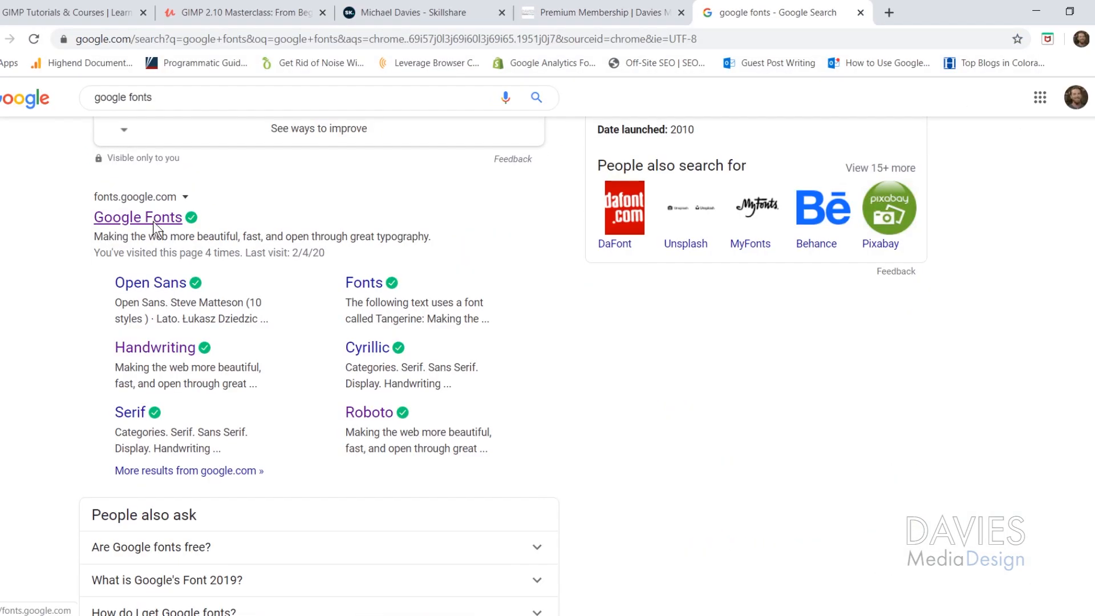
{"action": "left_click", "coordinate": [137, 217]}
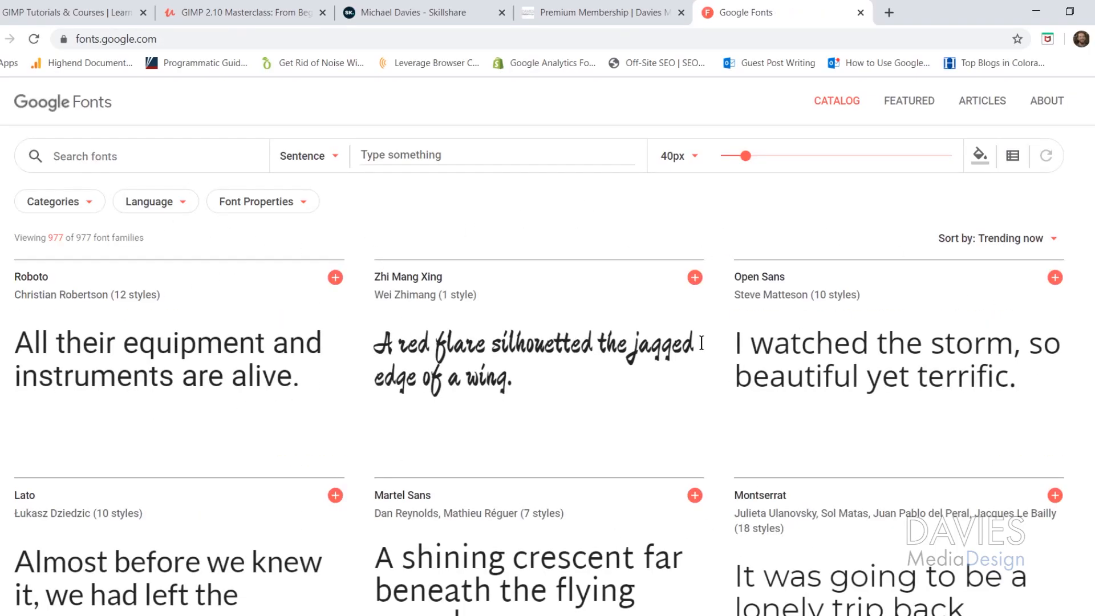
Filter the catalog categories to exclude Serif, Handwriting and Monospace fonts.
{"action": "left_click", "coordinate": [59, 201]}
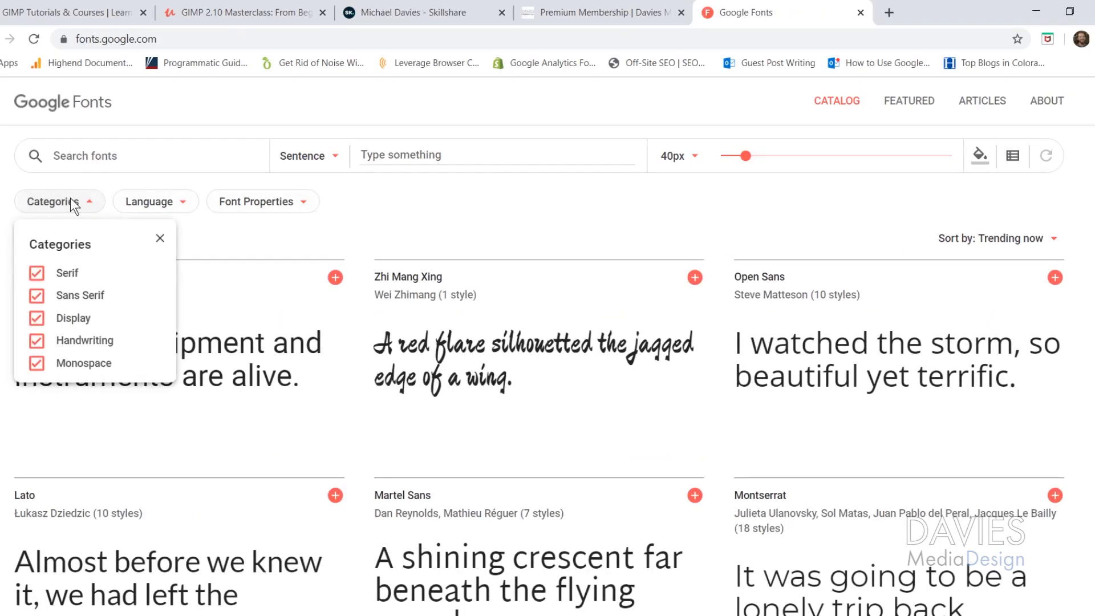
{"action": "left_click", "coordinate": [36, 273]}
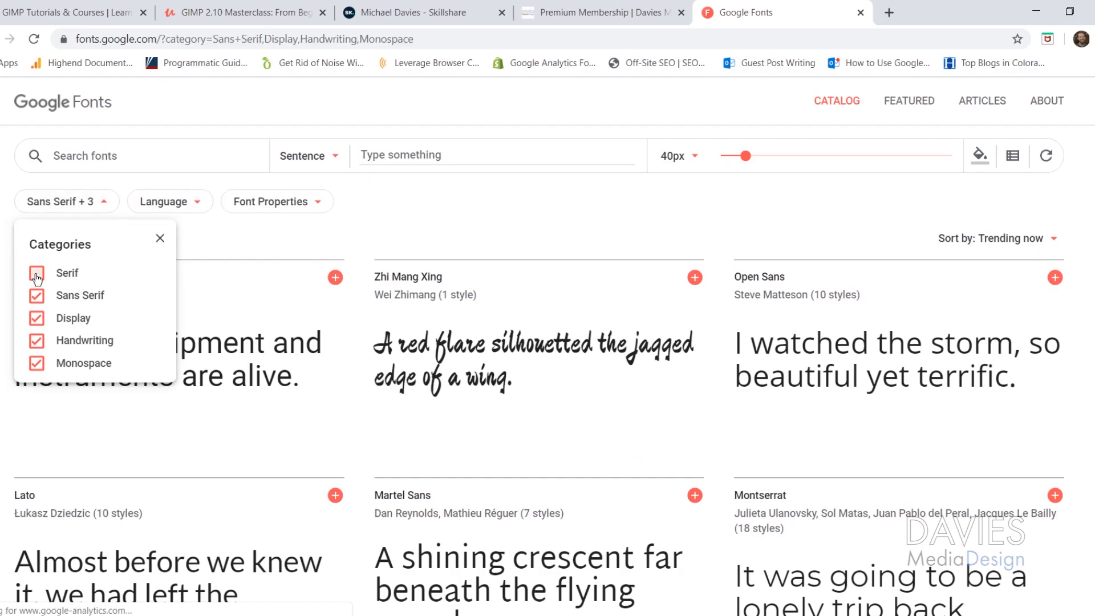
{"action": "left_click", "coordinate": [36, 274]}
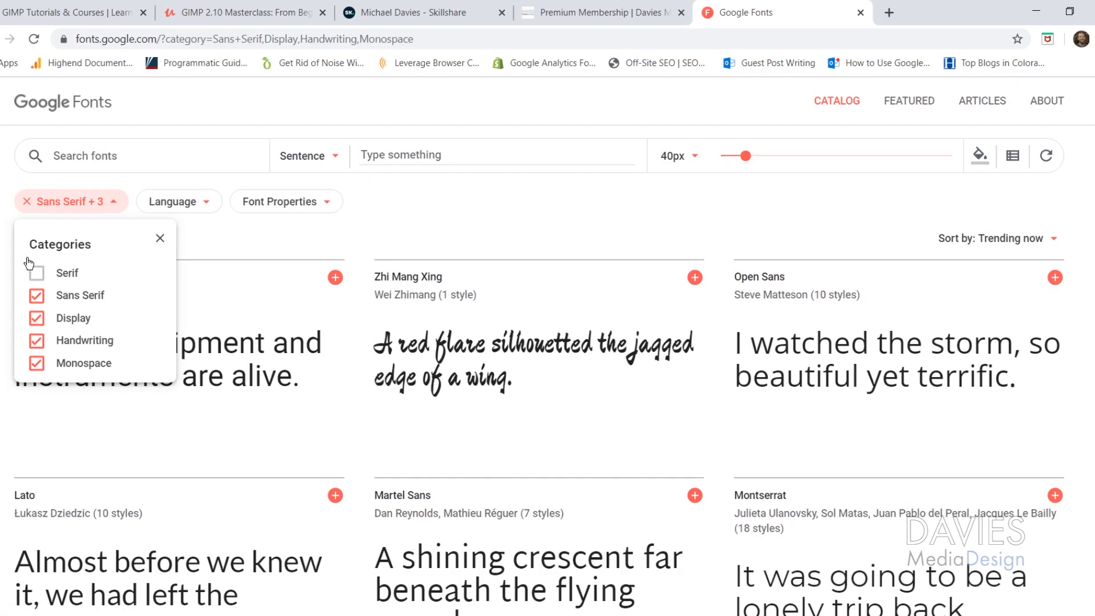
{"action": "left_click", "coordinate": [37, 340]}
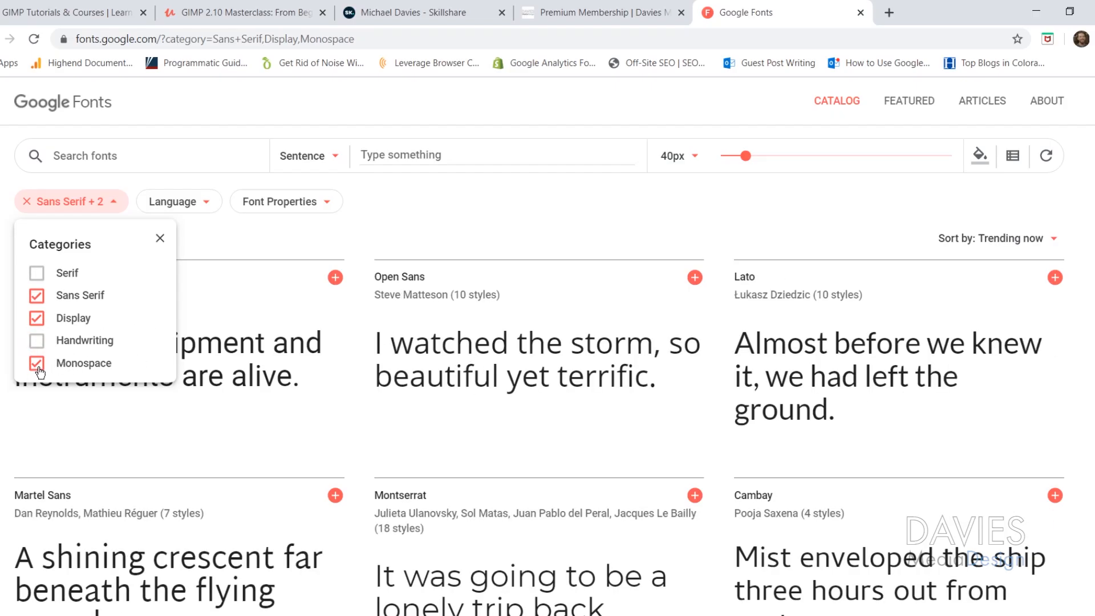
{"action": "left_click", "coordinate": [36, 363]}
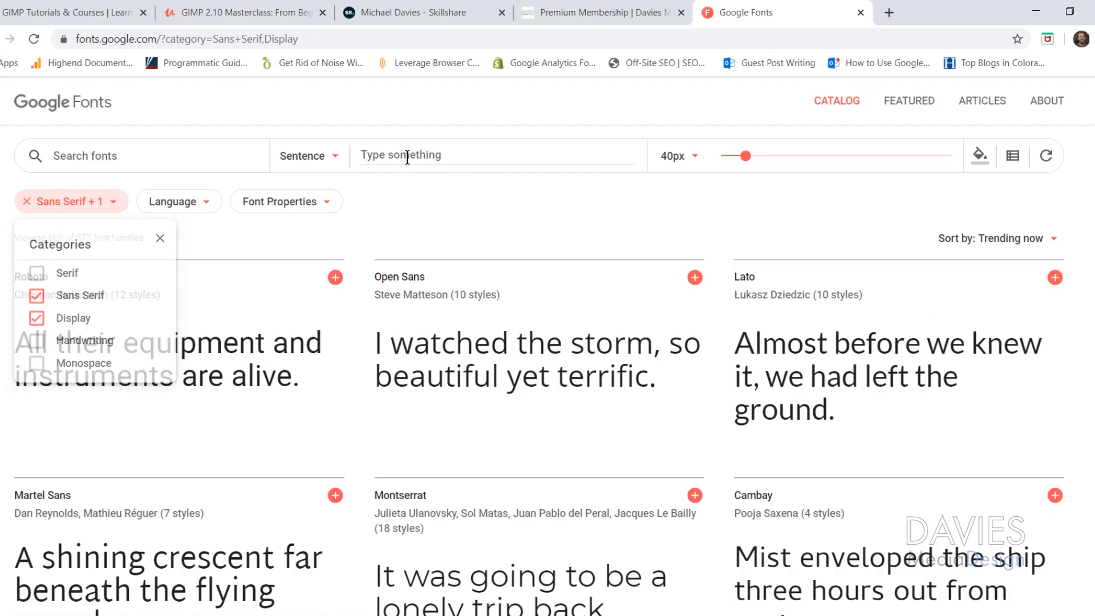
Preview all fonts with the text 'DOWNLOAD GIMP FONTS FOR FREE' at 40px.
{"action": "type", "text": "DOWN"}
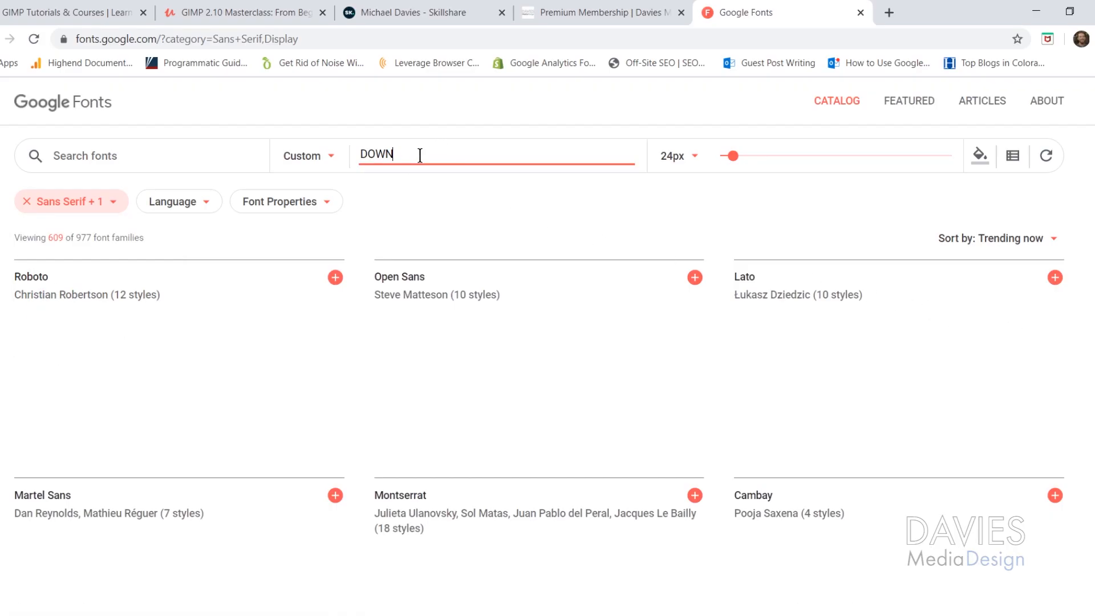
{"action": "type", "text": "LOAD"}
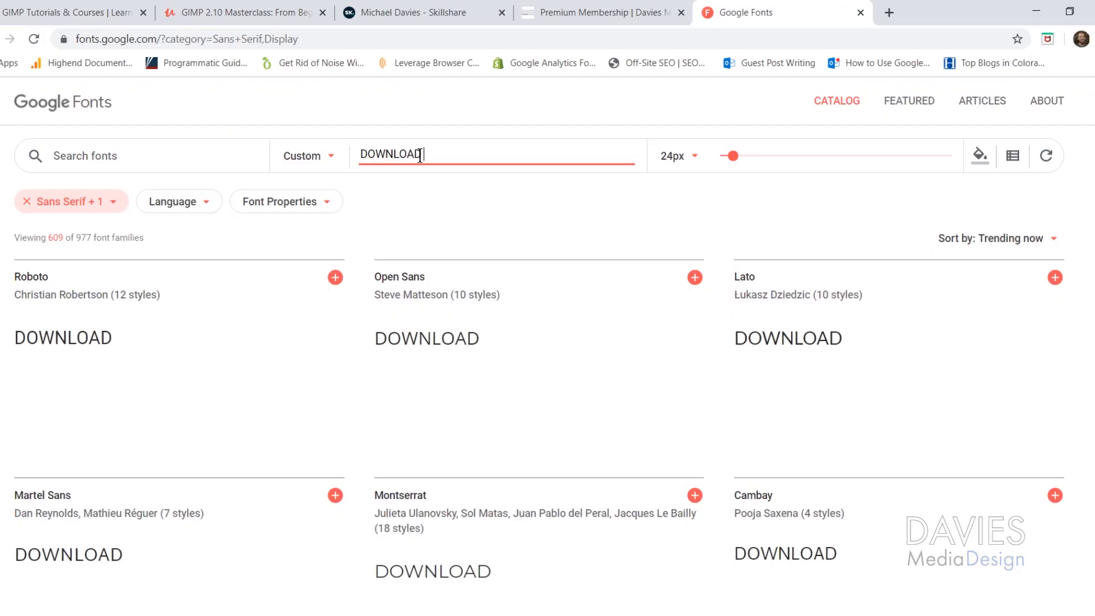
{"action": "type", "text": "GIMP FONTS"}
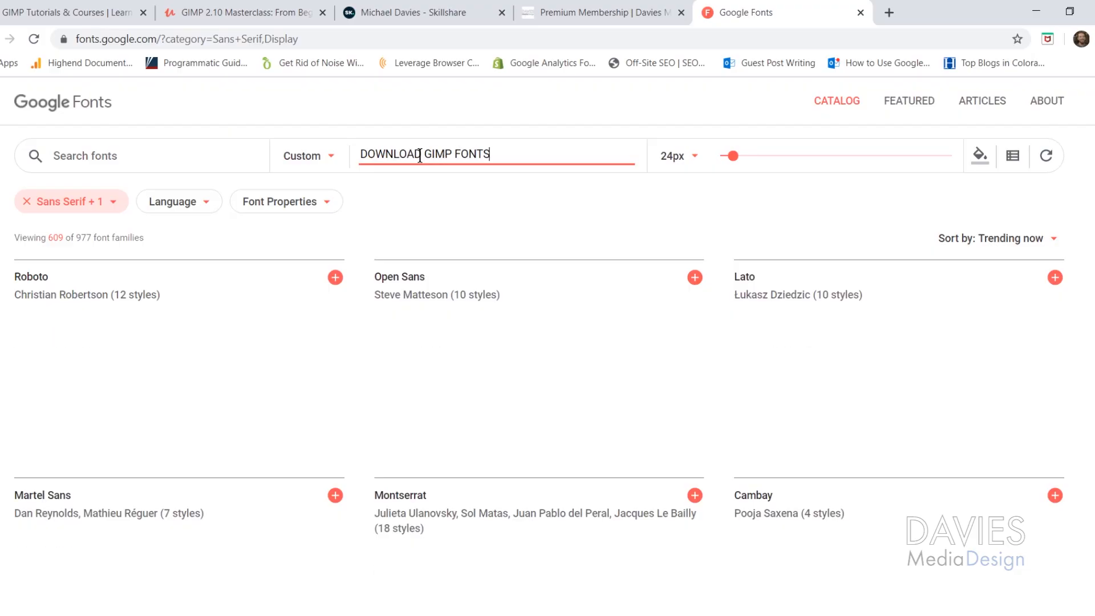
{"action": "type", "text": "FOR FREE"}
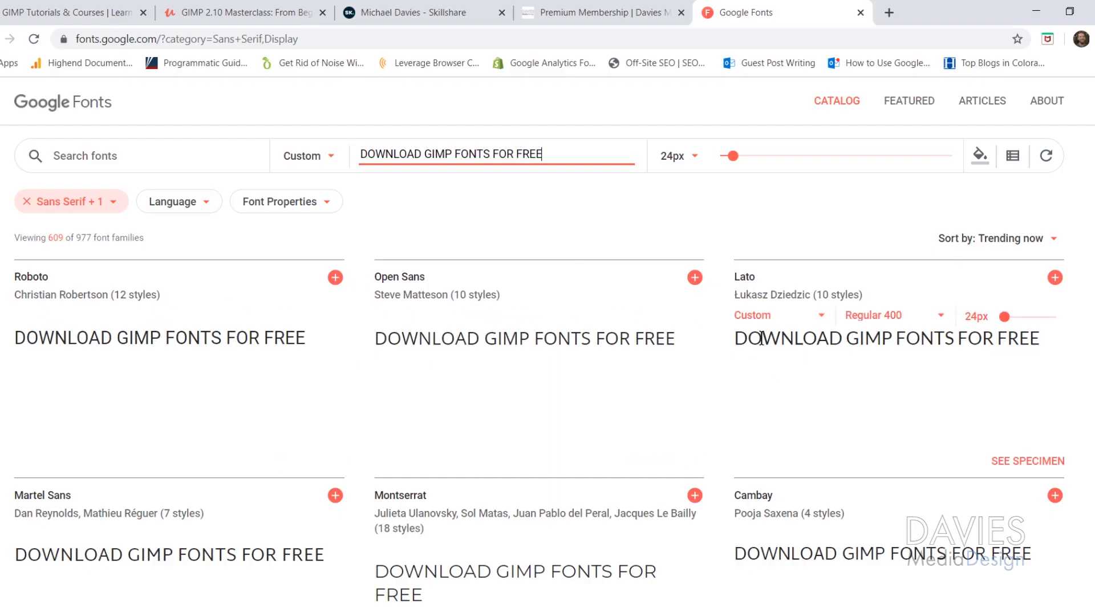
{"action": "left_click_drag", "start_coordinate": [731, 157], "coordinate": [740, 156]}
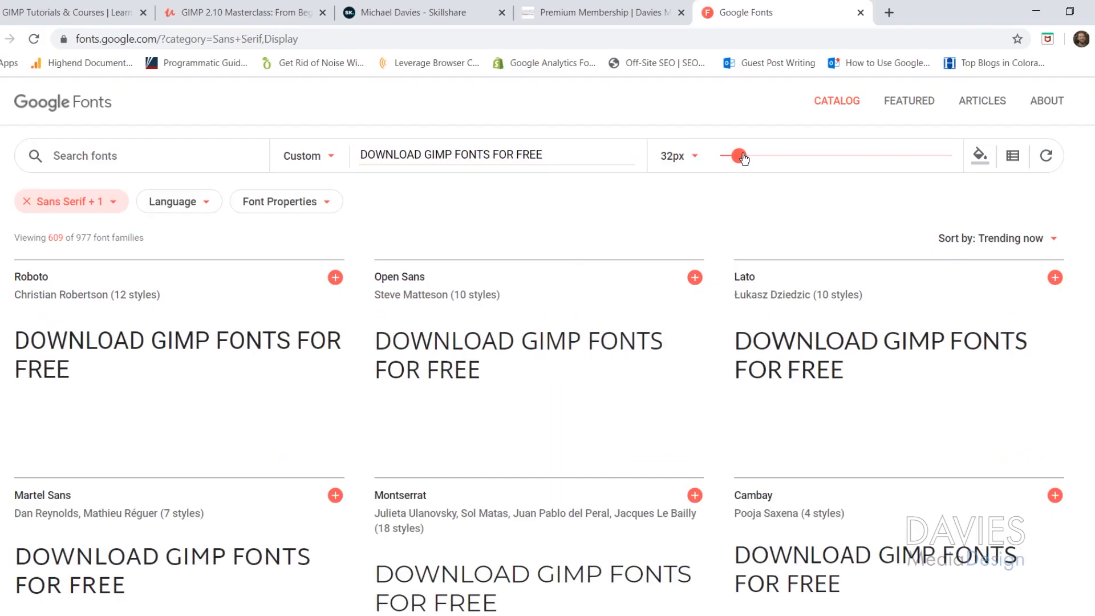
{"action": "left_click_drag", "start_coordinate": [739, 157], "coordinate": [758, 156]}
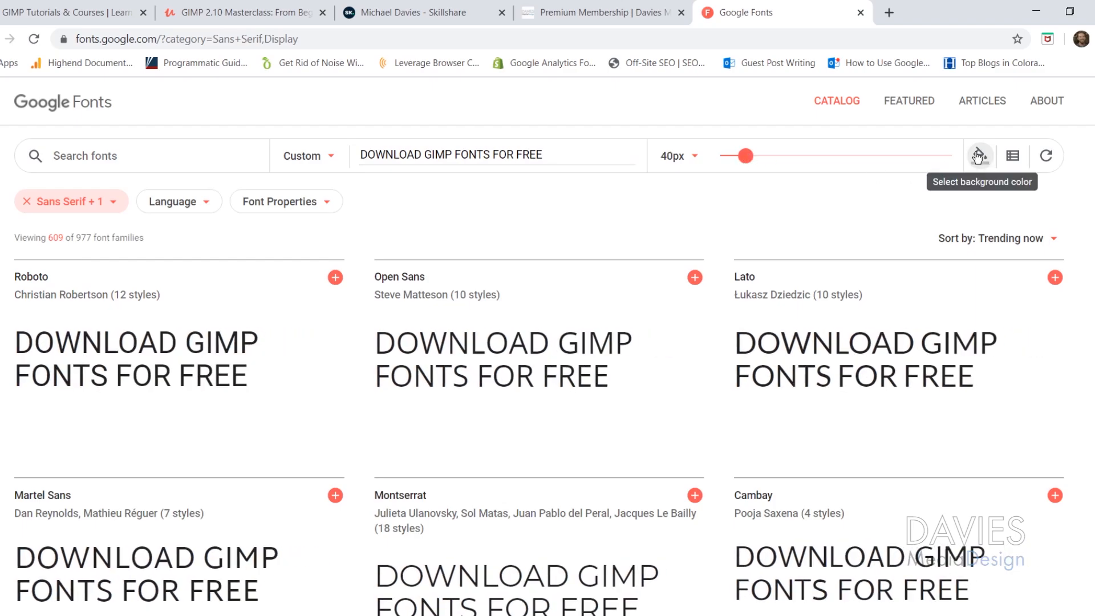
Scroll to Rubik and preview it in Bold 700 at 45px.
{"action": "scroll", "scroll_direction": "down", "scroll_amount": 3}
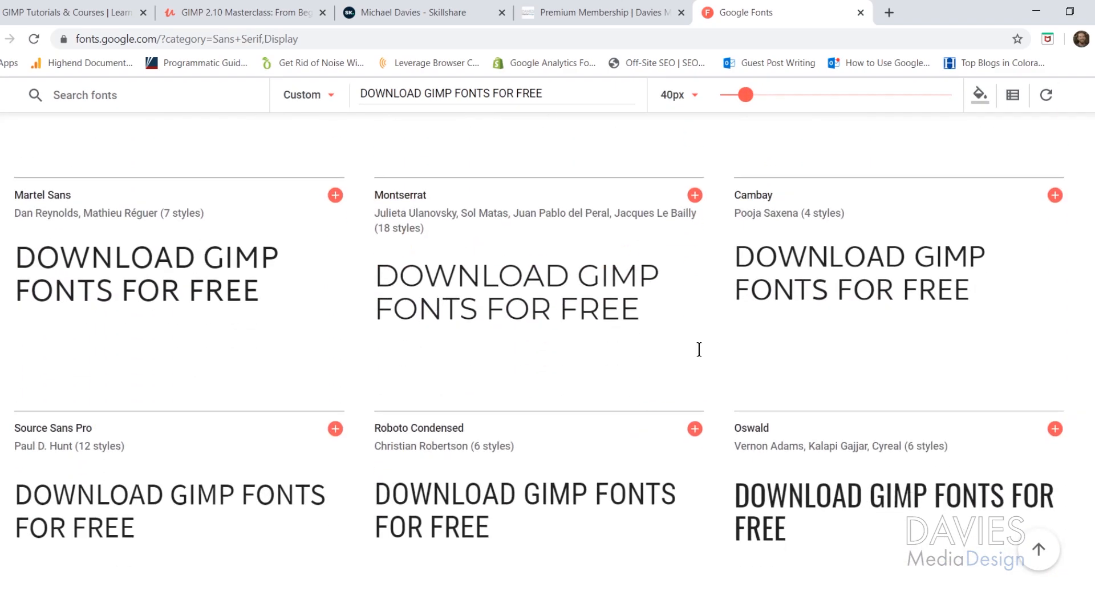
{"action": "scroll", "scroll_direction": "down", "scroll_amount": 3}
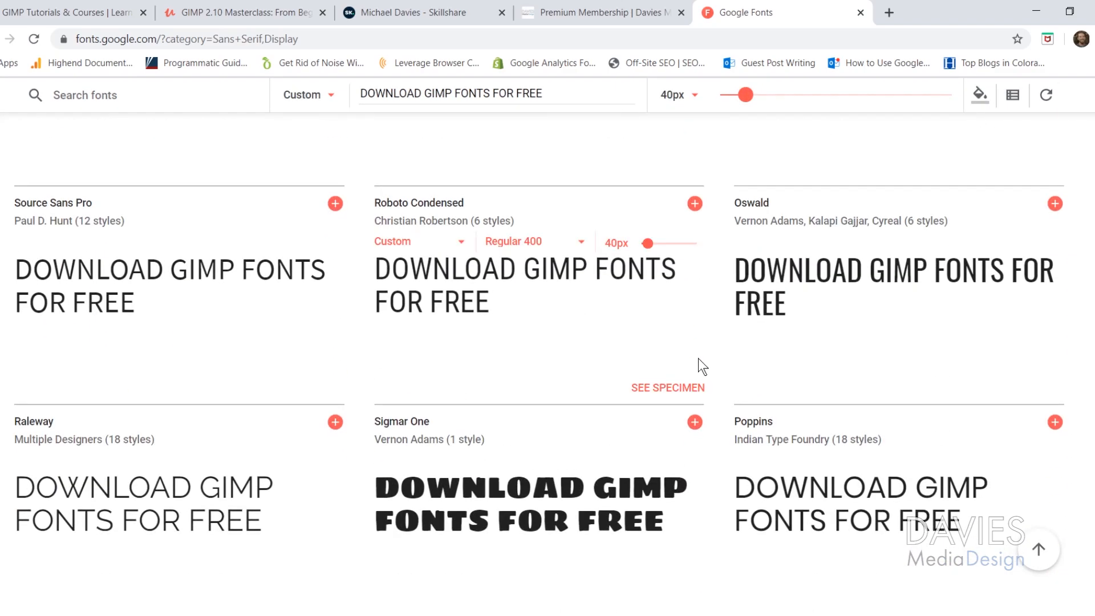
{"action": "scroll", "scroll_direction": "down", "scroll_amount": 3}
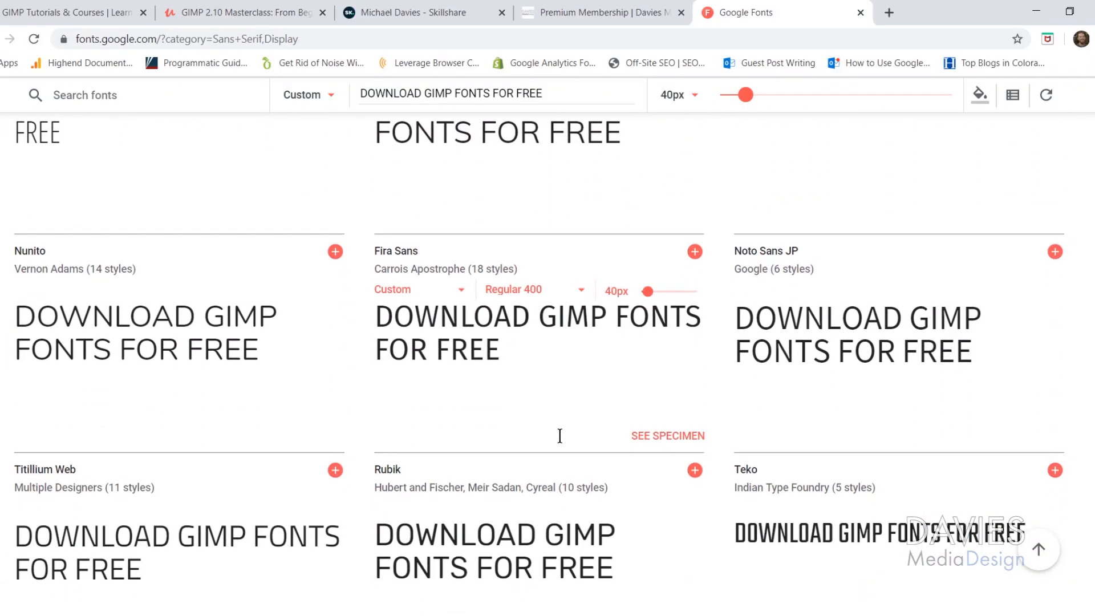
{"action": "scroll", "scroll_direction": "down", "scroll_amount": 3}
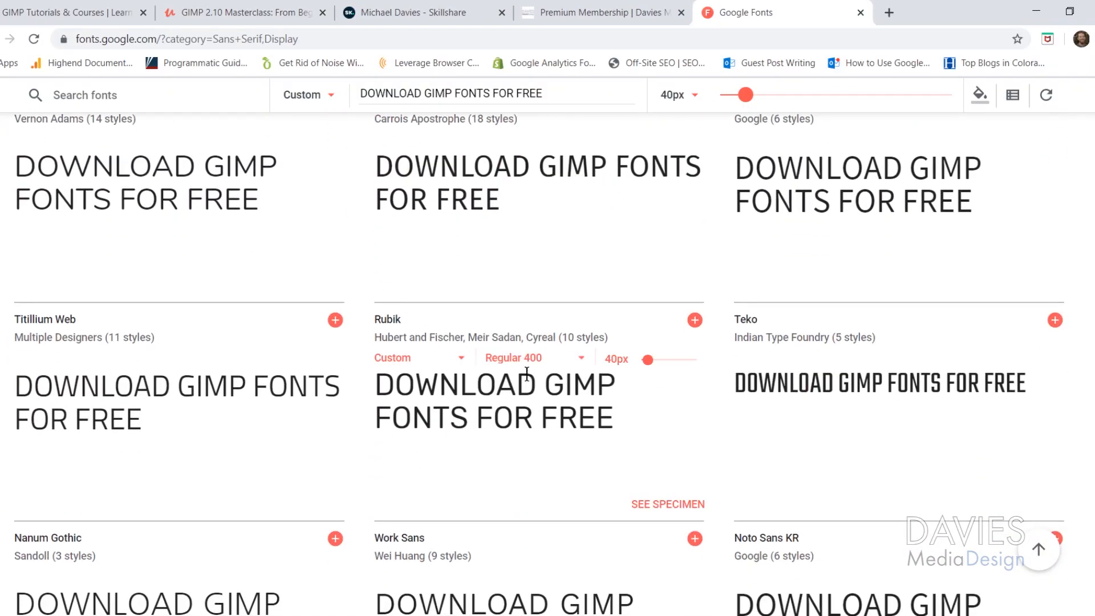
{"action": "mouse_move", "coordinate": [393, 329]}
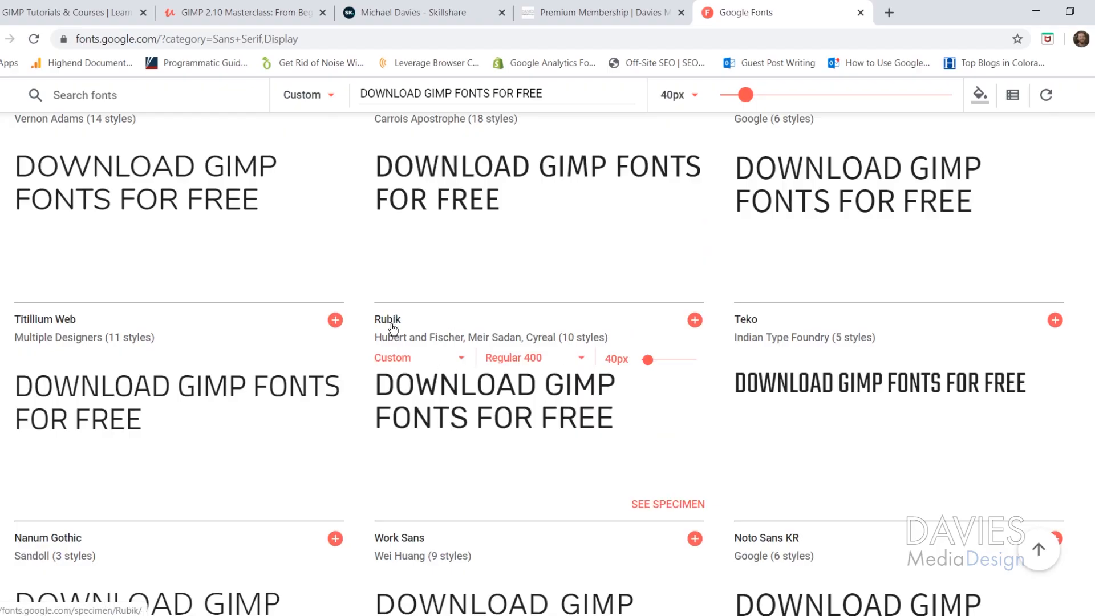
{"action": "mouse_move", "coordinate": [565, 340]}
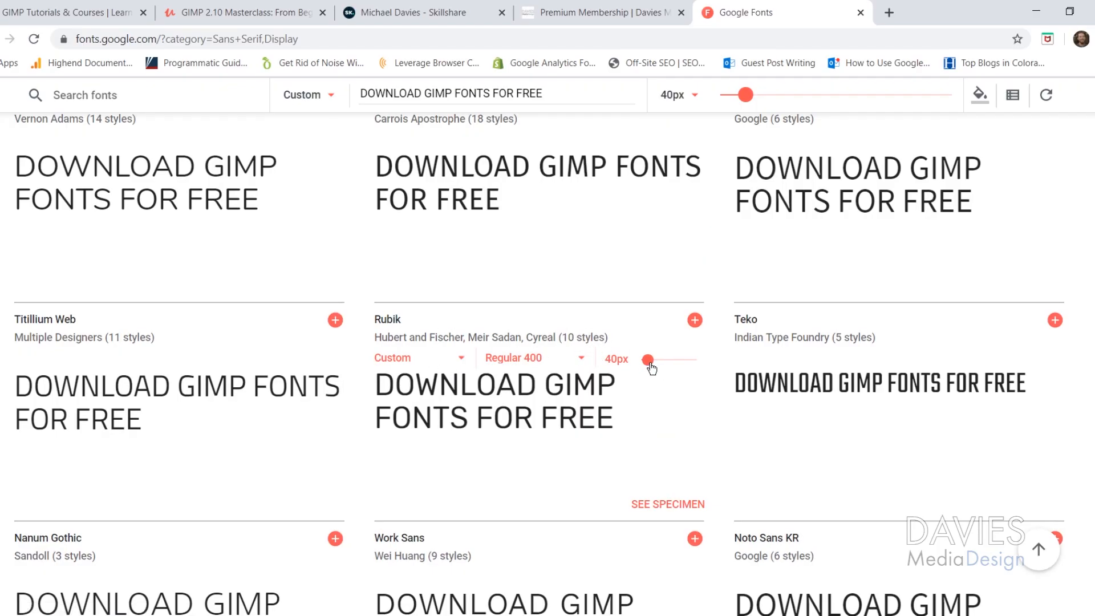
{"action": "left_click_drag", "start_coordinate": [647, 359], "coordinate": [648, 360]}
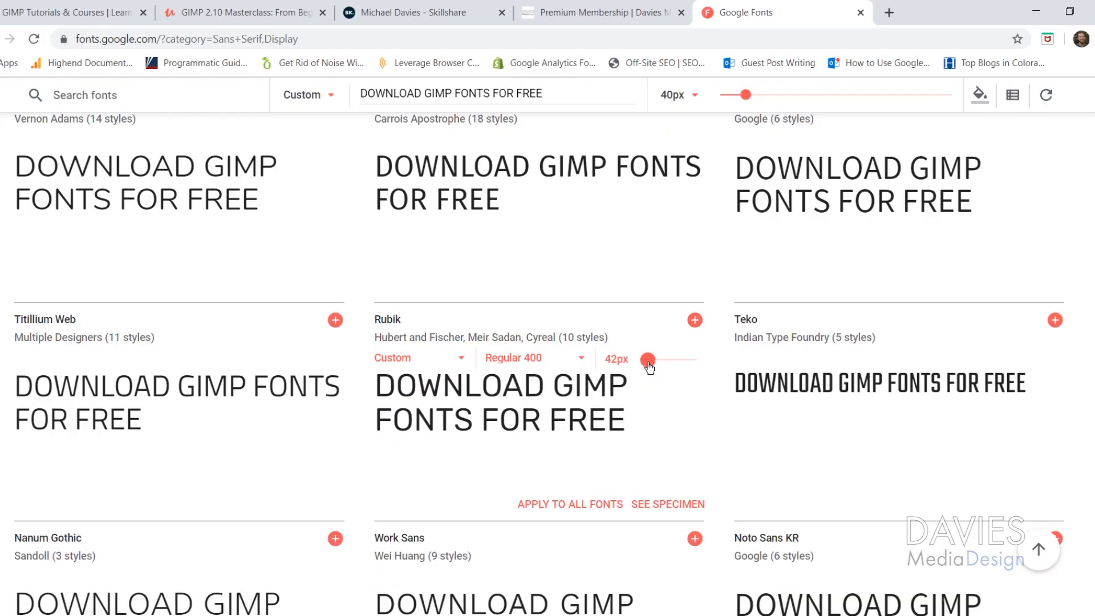
{"action": "left_click_drag", "start_coordinate": [650, 360], "coordinate": [648, 359]}
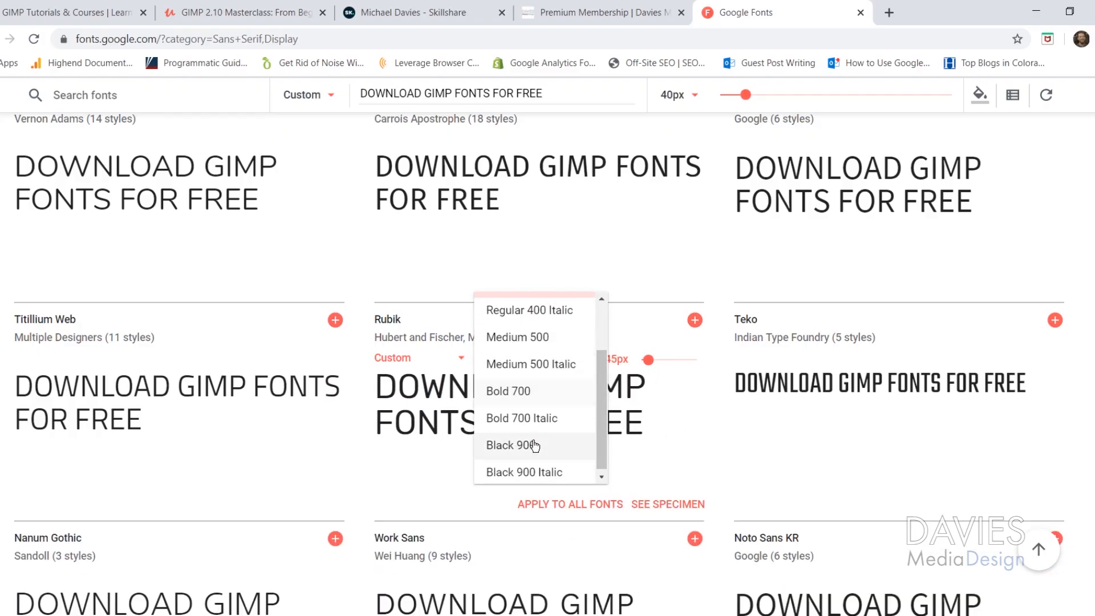
{"action": "left_click", "coordinate": [509, 390]}
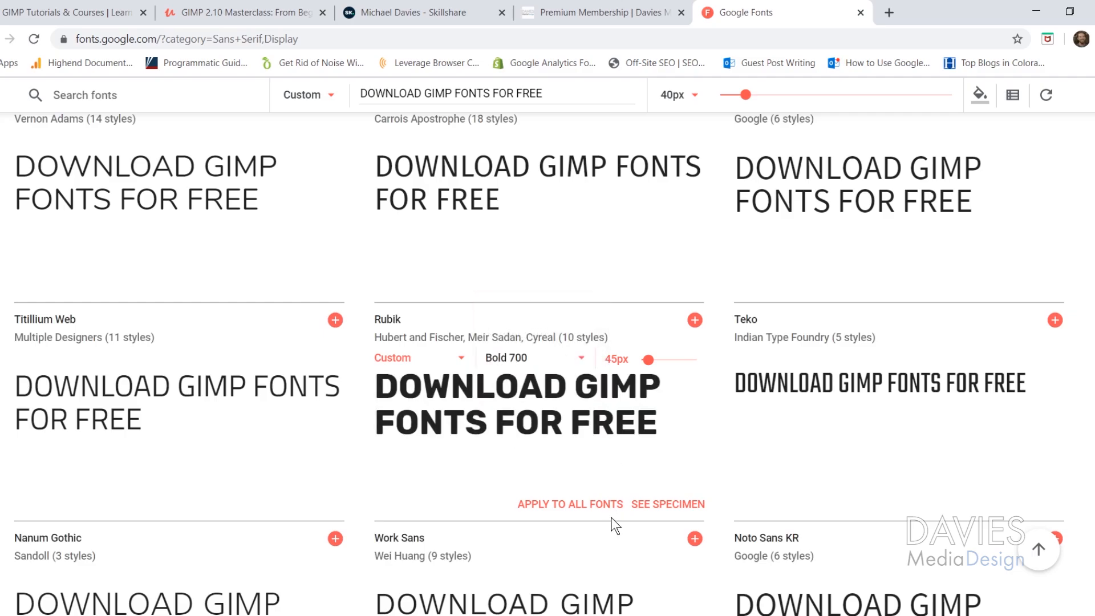
{"action": "mouse_move", "coordinate": [436, 367]}
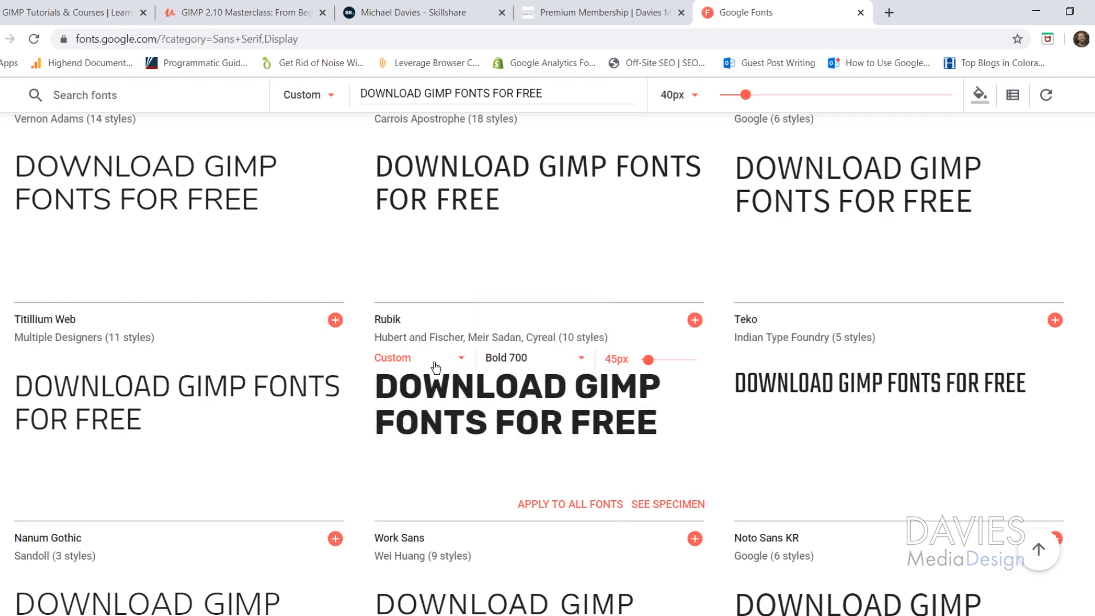
{"action": "mouse_move", "coordinate": [695, 320]}
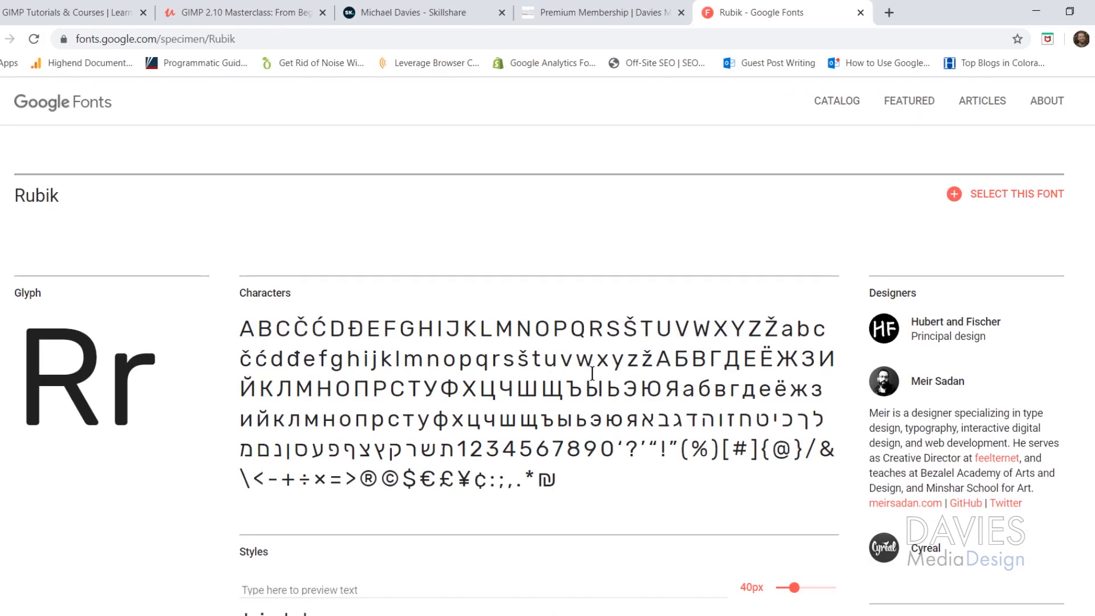
{"action": "mouse_move", "coordinate": [559, 480]}
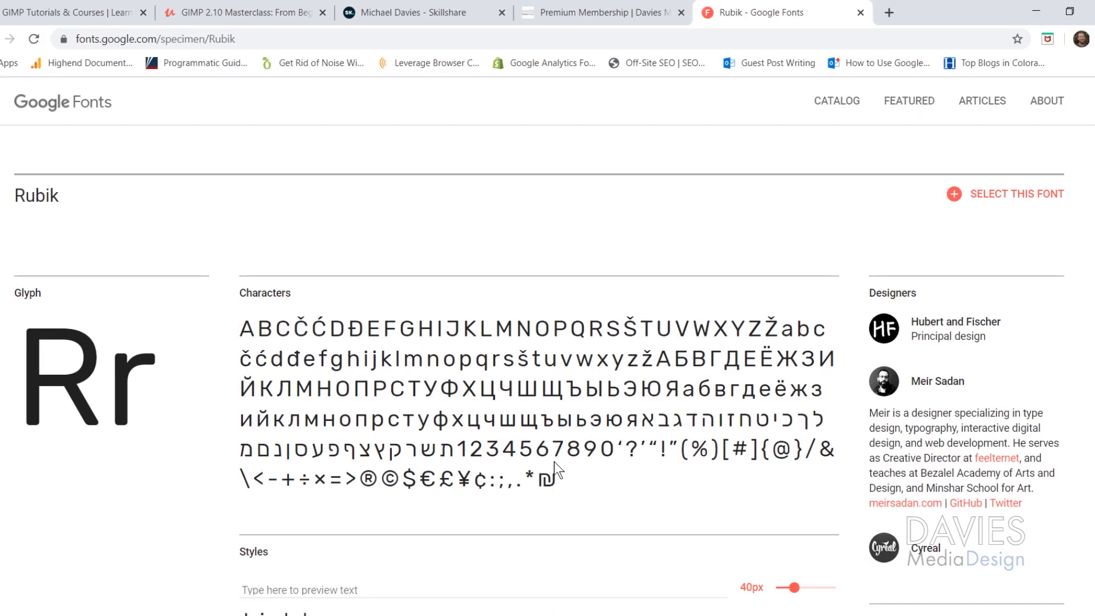
Scroll the Rubik specimen page to view its characters.
{"action": "scroll", "scroll_direction": "down", "scroll_amount": 3}
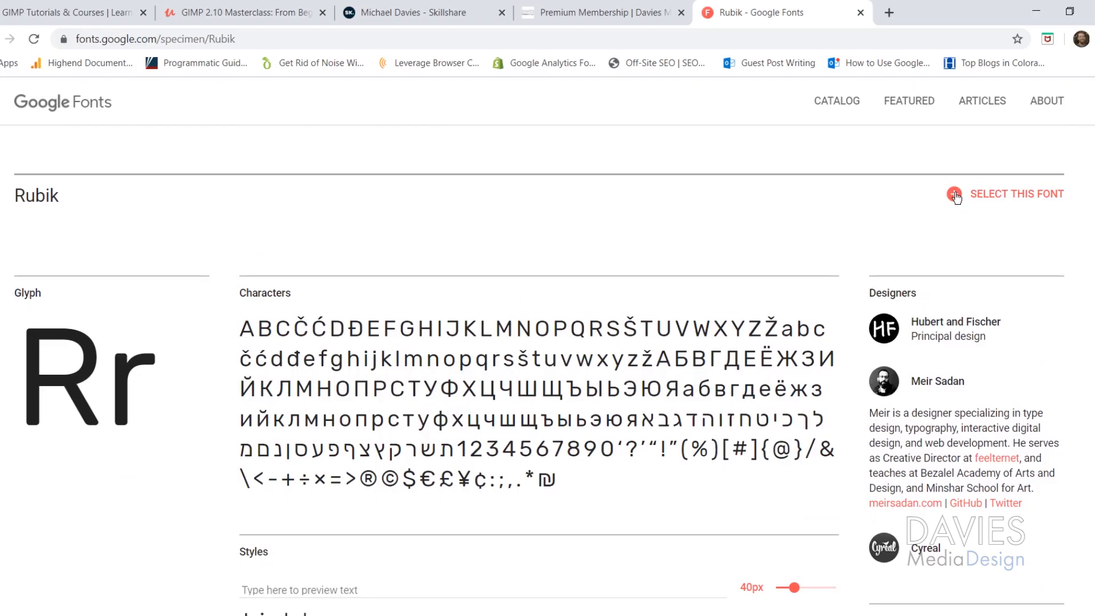
Select Rubik and download the family as Rubik.zip into Downloads.
{"action": "left_click", "coordinate": [953, 194]}
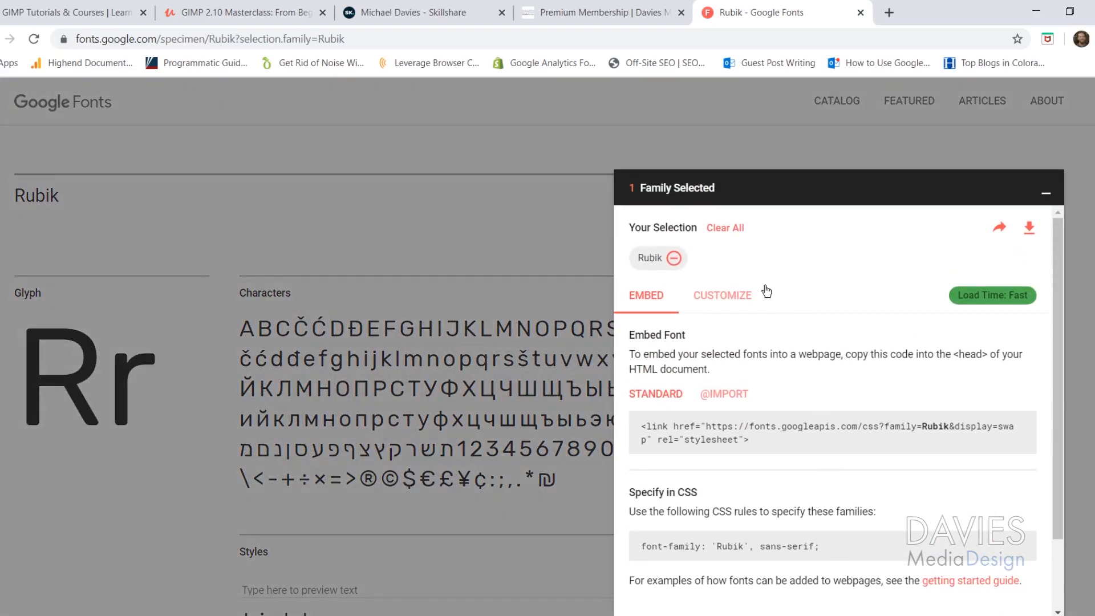
{"action": "mouse_move", "coordinate": [1029, 226]}
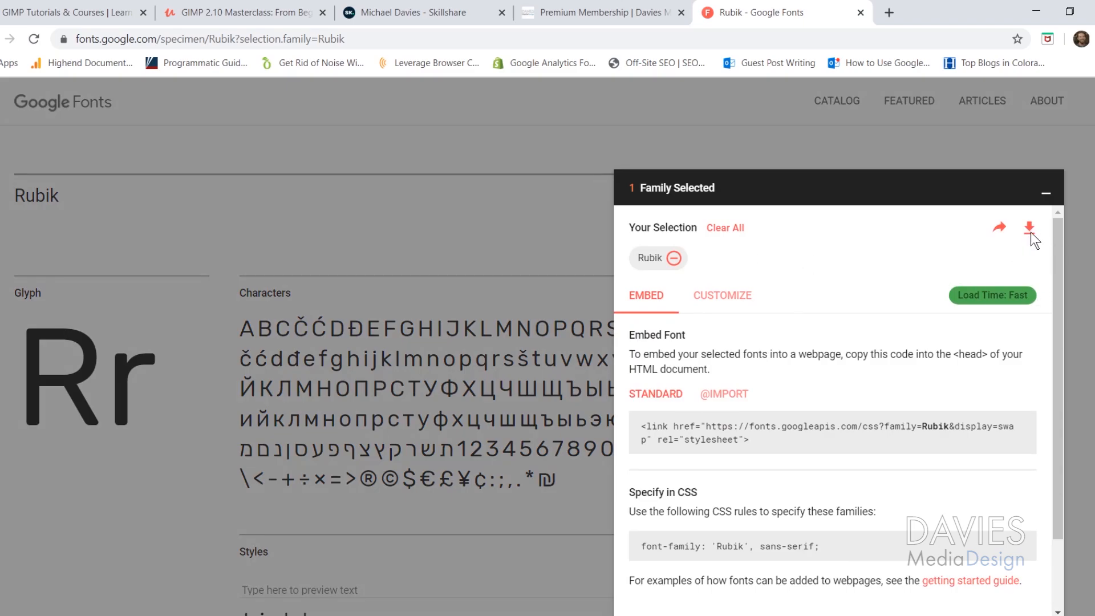
{"action": "left_click", "coordinate": [1027, 228]}
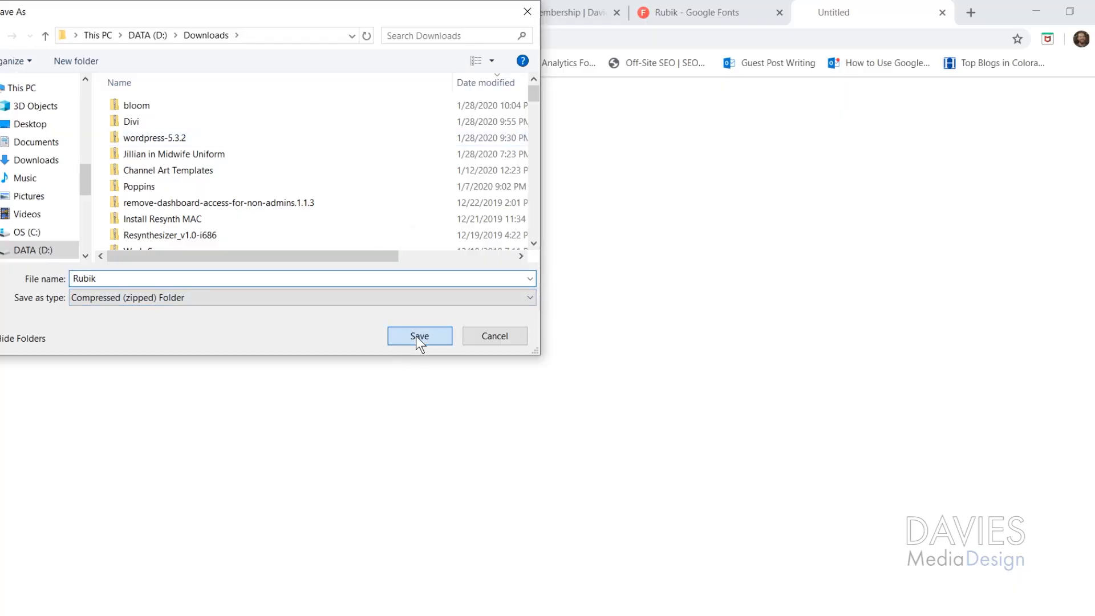
{"action": "left_click", "coordinate": [420, 336]}
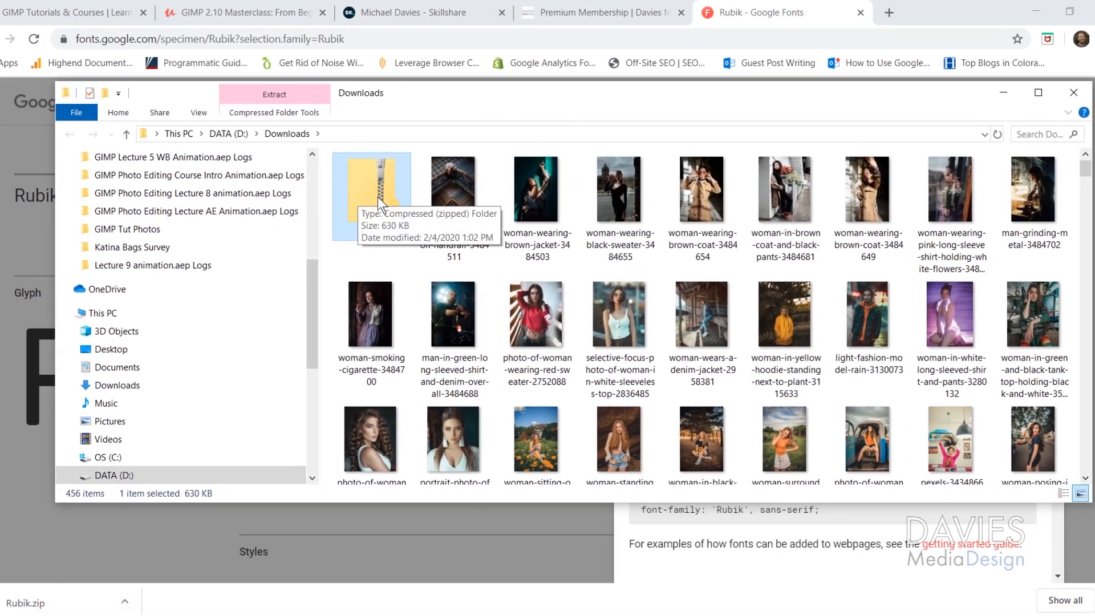
Extract Rubik.zip into a Rubik folder of TrueType font files in Downloads.
{"action": "right_click", "coordinate": [372, 188]}
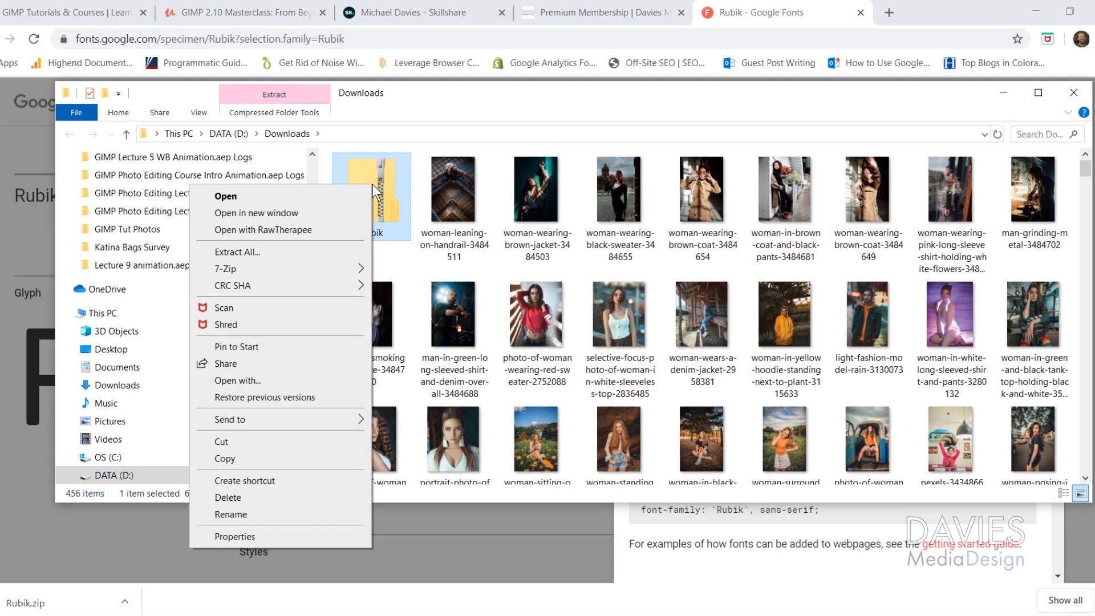
{"action": "left_click", "coordinate": [237, 252]}
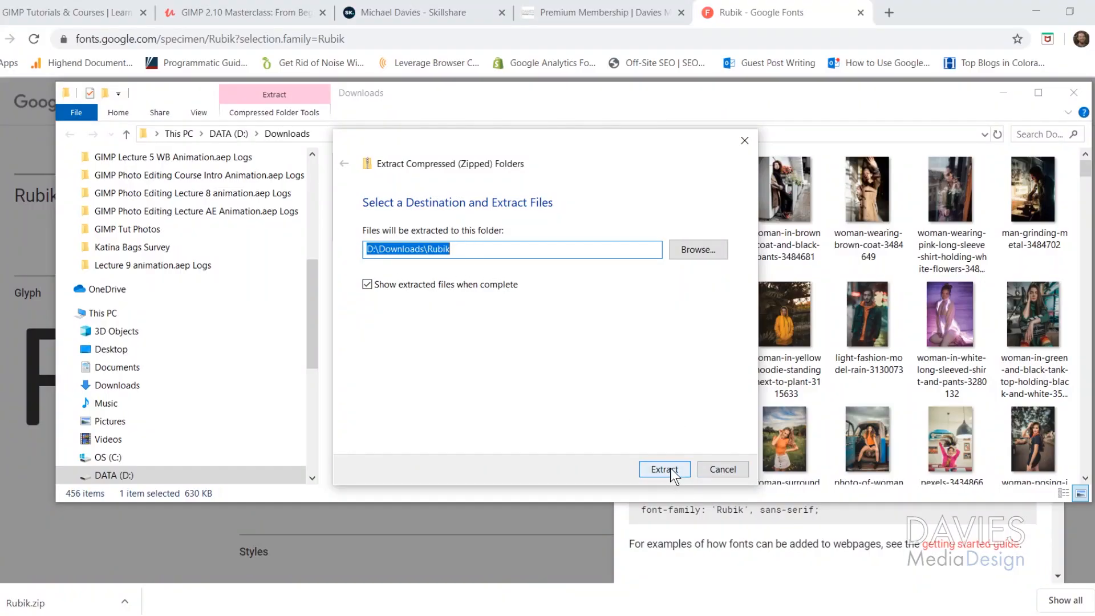
{"action": "left_click", "coordinate": [664, 469]}
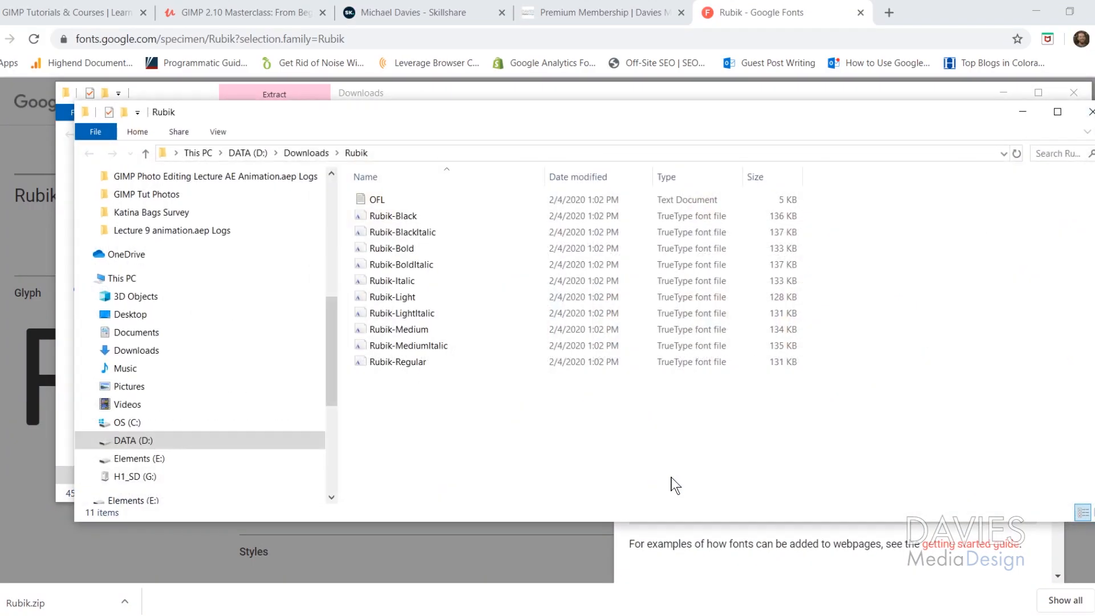
{"action": "left_click", "coordinate": [398, 361]}
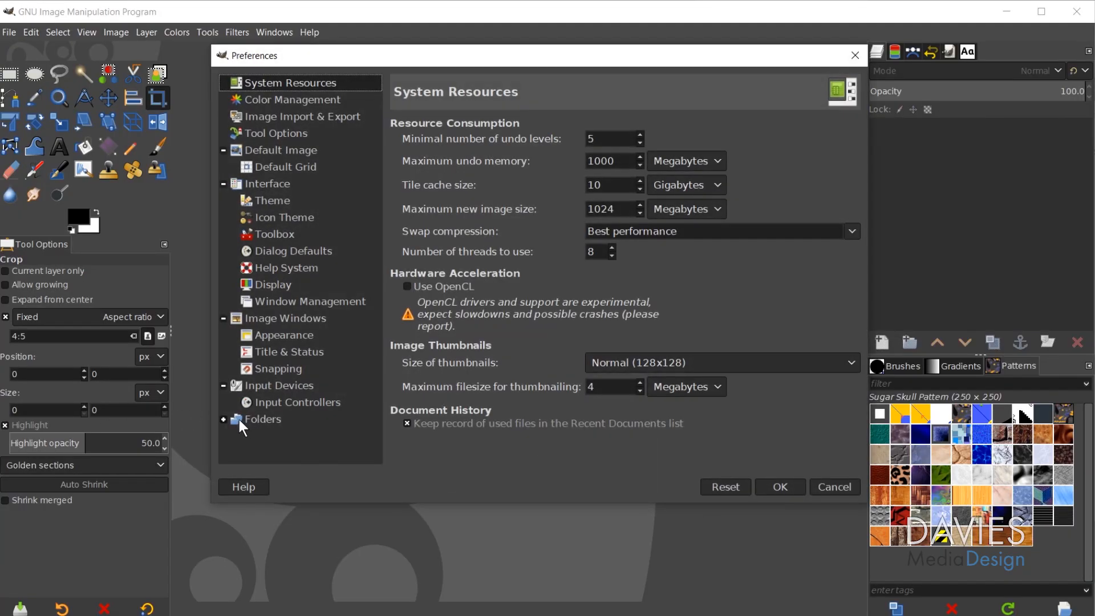
In Preferences Folders > Fonts, reveal the Roaming GIMP 2.10 fonts path in the file manager.
{"action": "left_click", "coordinate": [223, 420]}
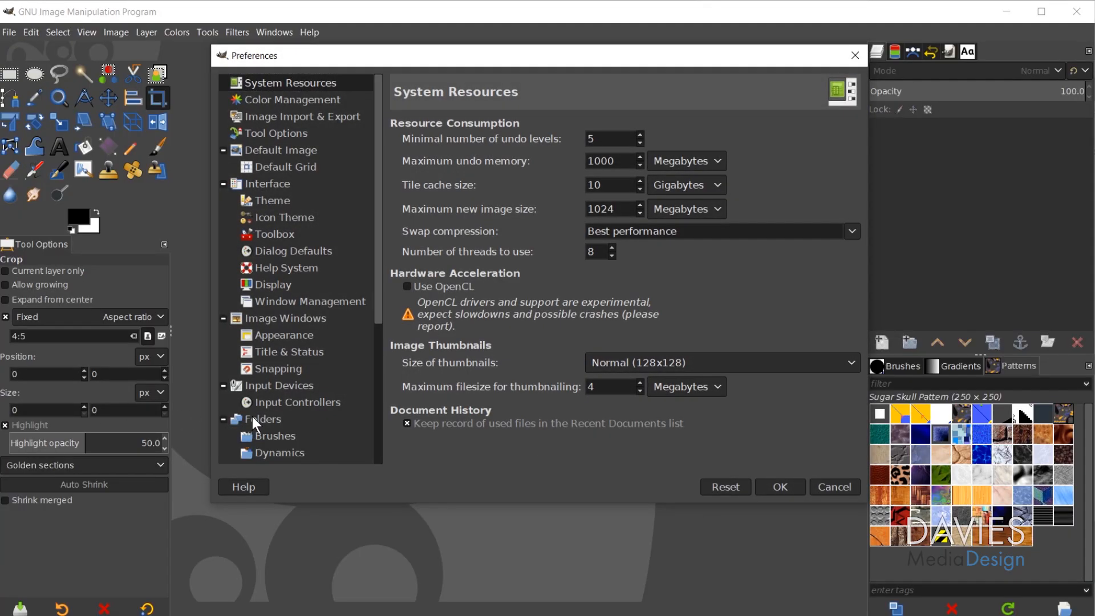
{"action": "scroll", "scroll_direction": "down", "scroll_amount": 3}
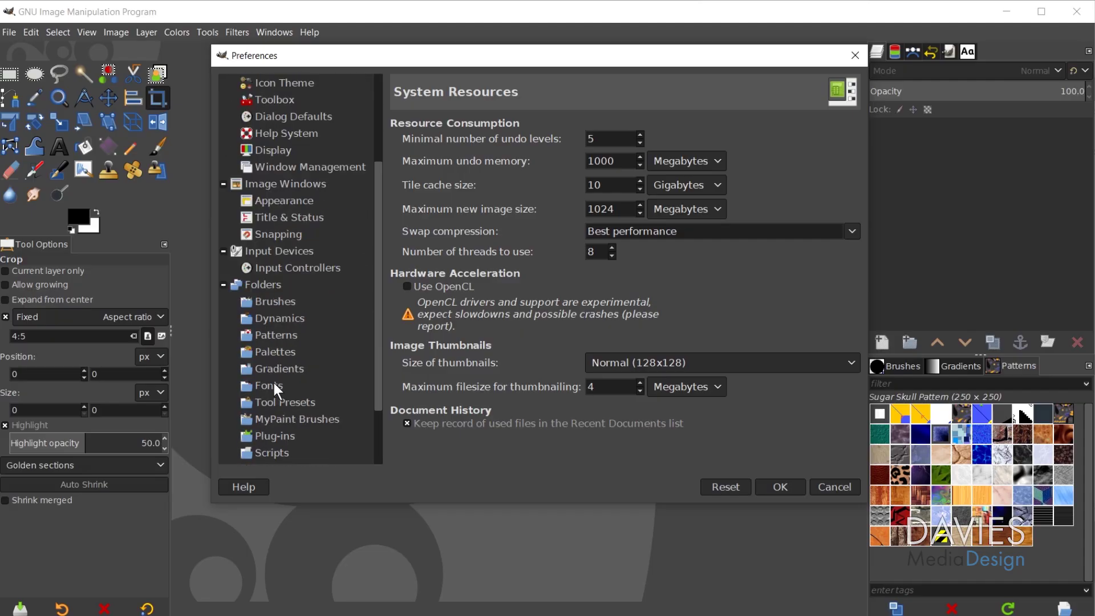
{"action": "left_click", "coordinate": [269, 386]}
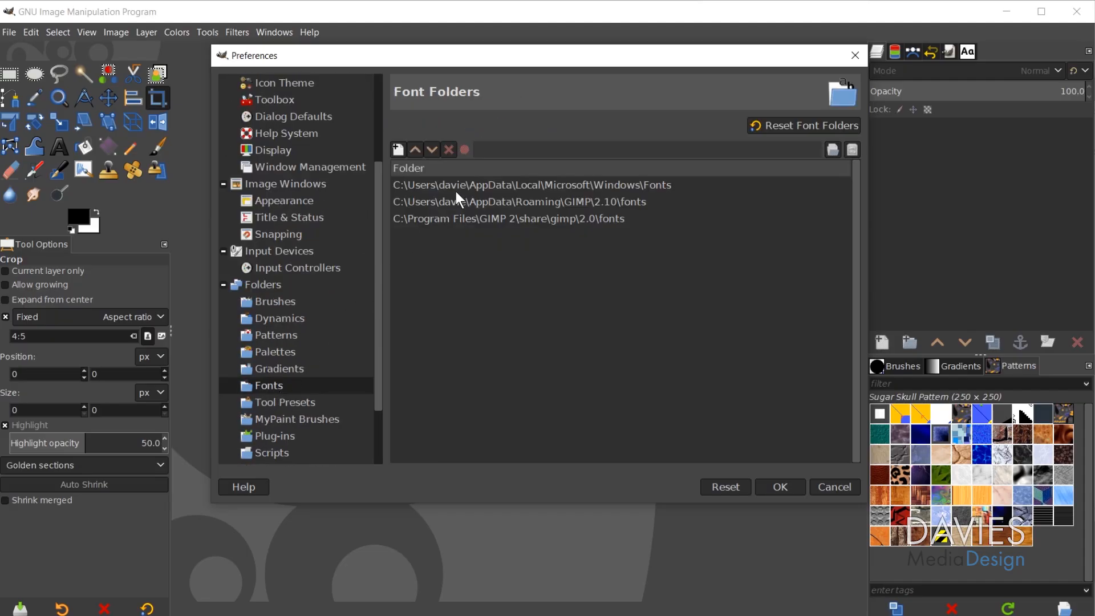
{"action": "mouse_move", "coordinate": [531, 212]}
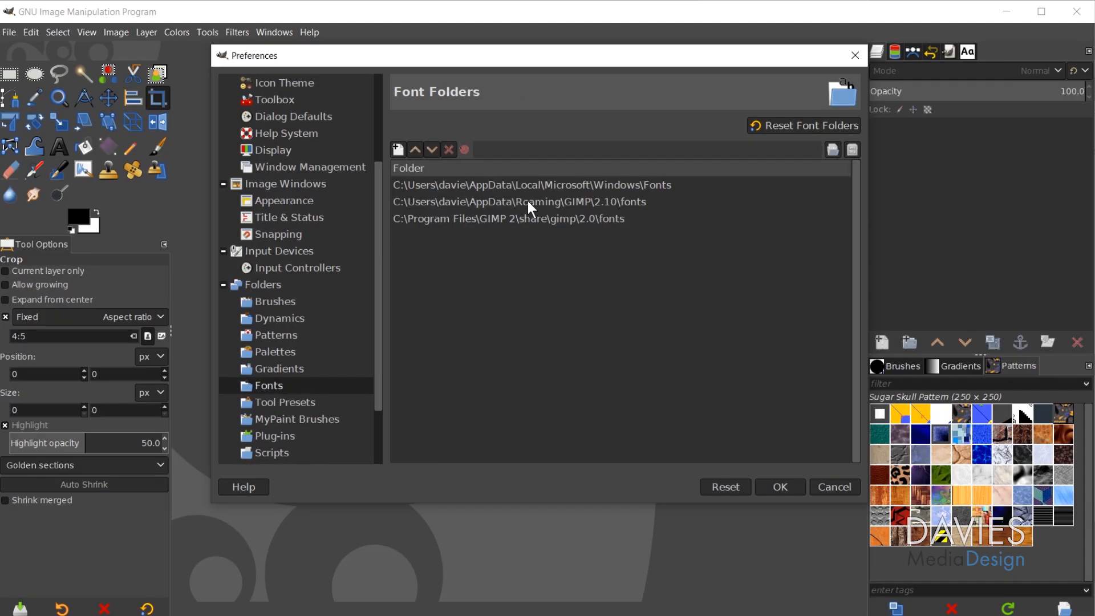
{"action": "left_click", "coordinate": [532, 202]}
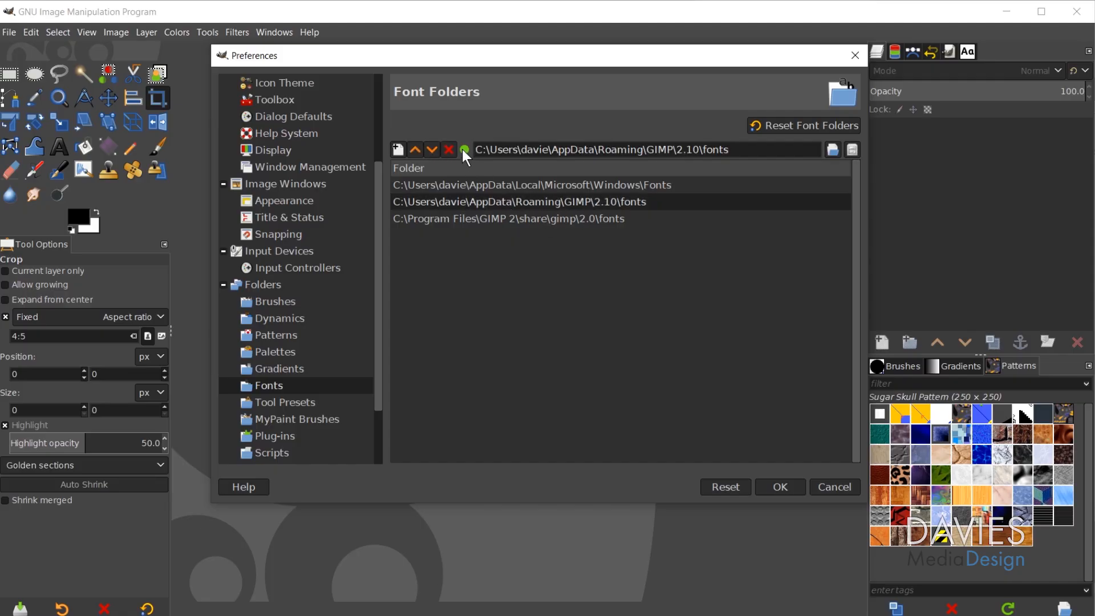
{"action": "mouse_move", "coordinate": [463, 153]}
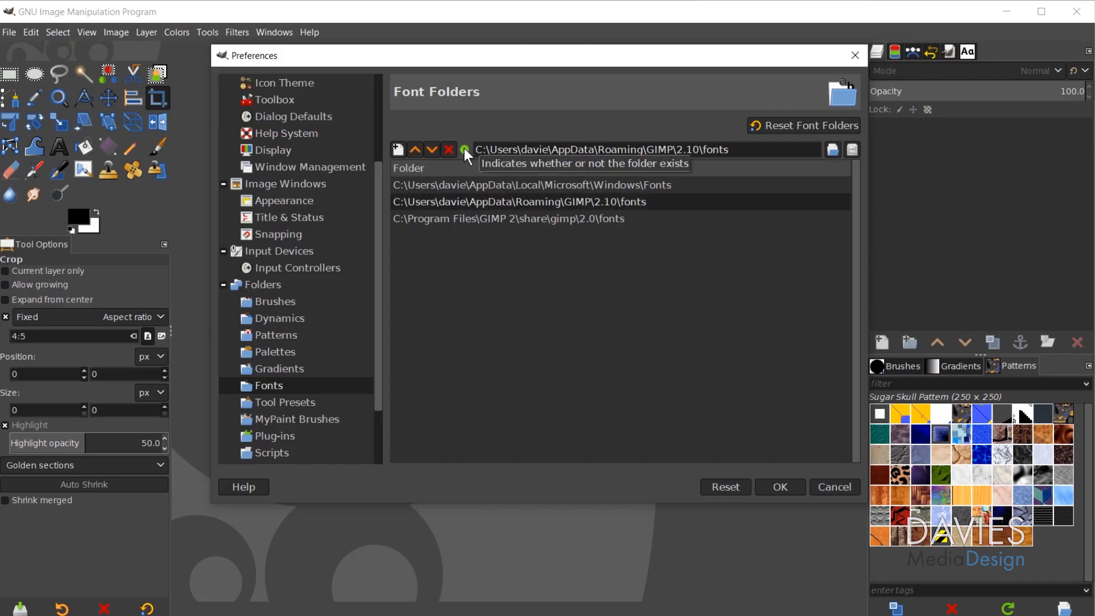
{"action": "mouse_move", "coordinate": [680, 215]}
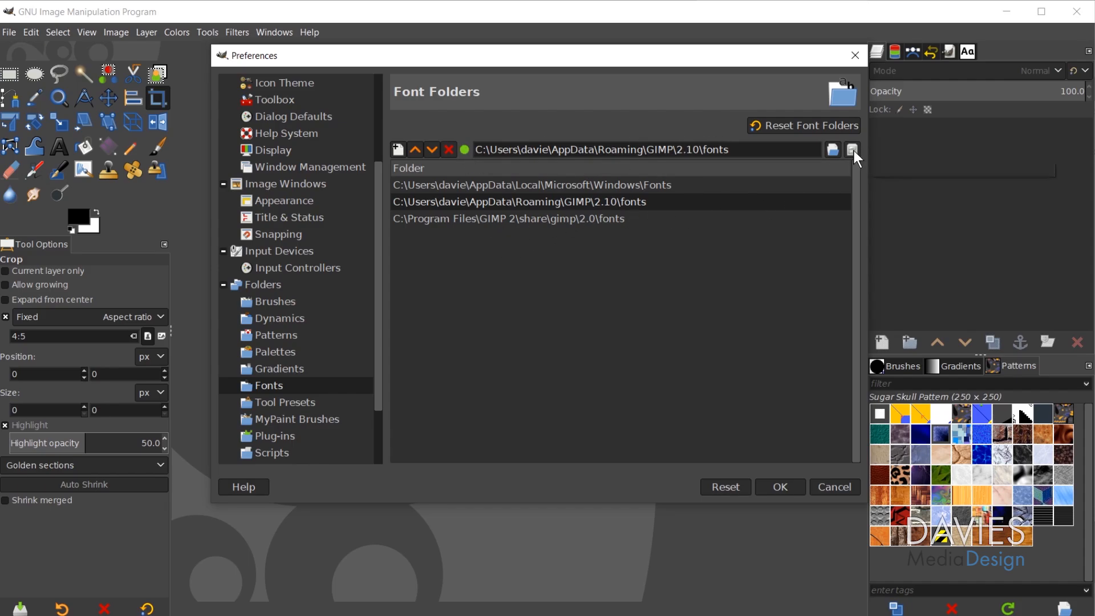
{"action": "left_click", "coordinate": [853, 149]}
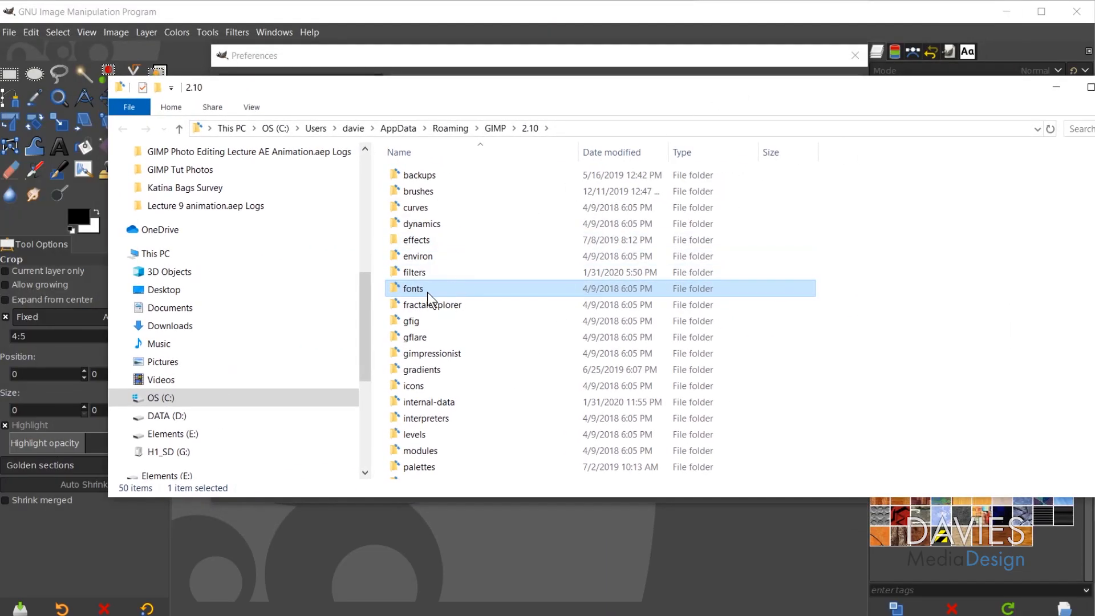
Place the ten Rubik .ttf files into GIMP's fonts folder in File Explorer.
{"action": "double_click", "coordinate": [412, 289]}
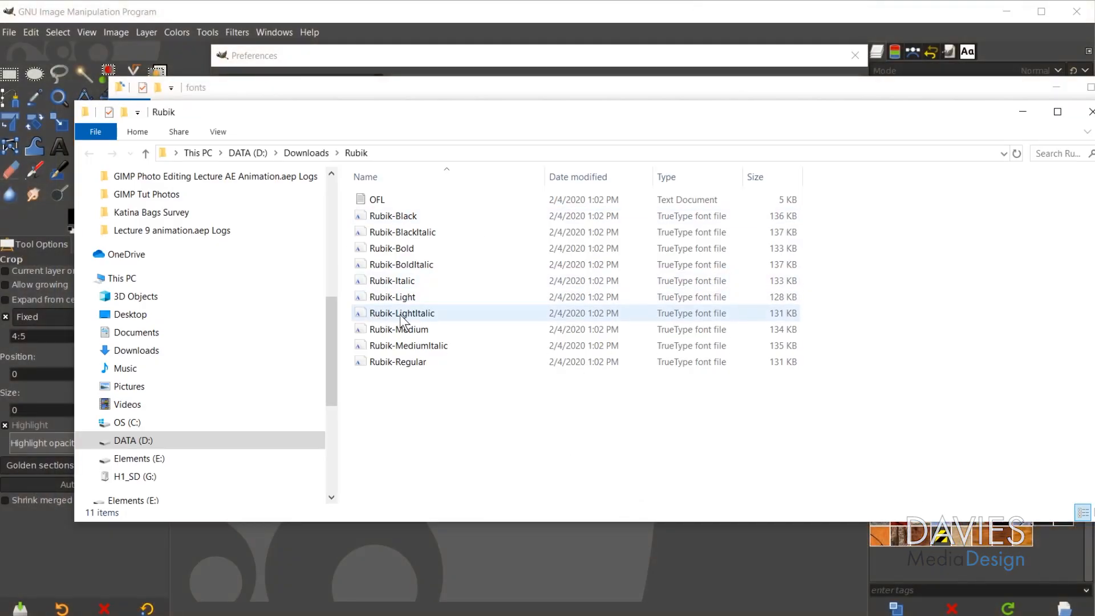
{"action": "mouse_move", "coordinate": [414, 218]}
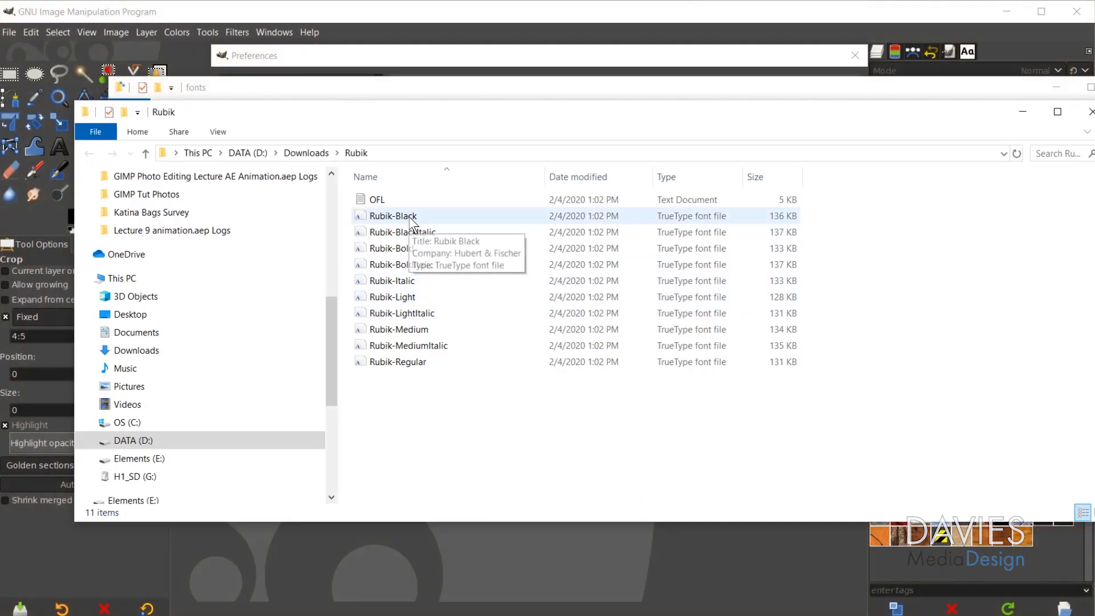
{"action": "left_click", "coordinate": [394, 216]}
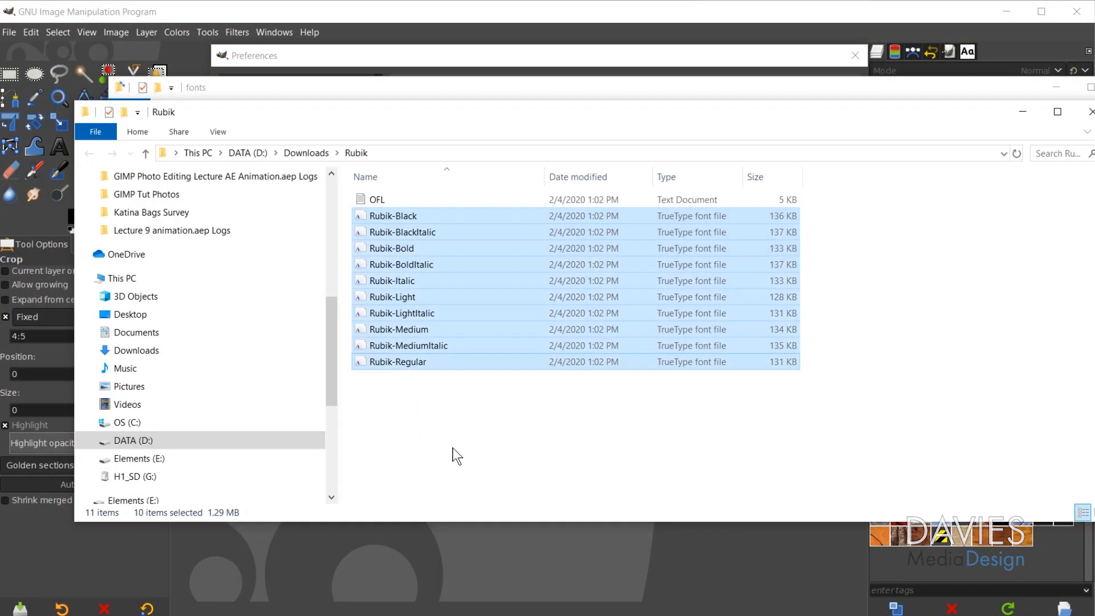
{"action": "mouse_move", "coordinate": [455, 252]}
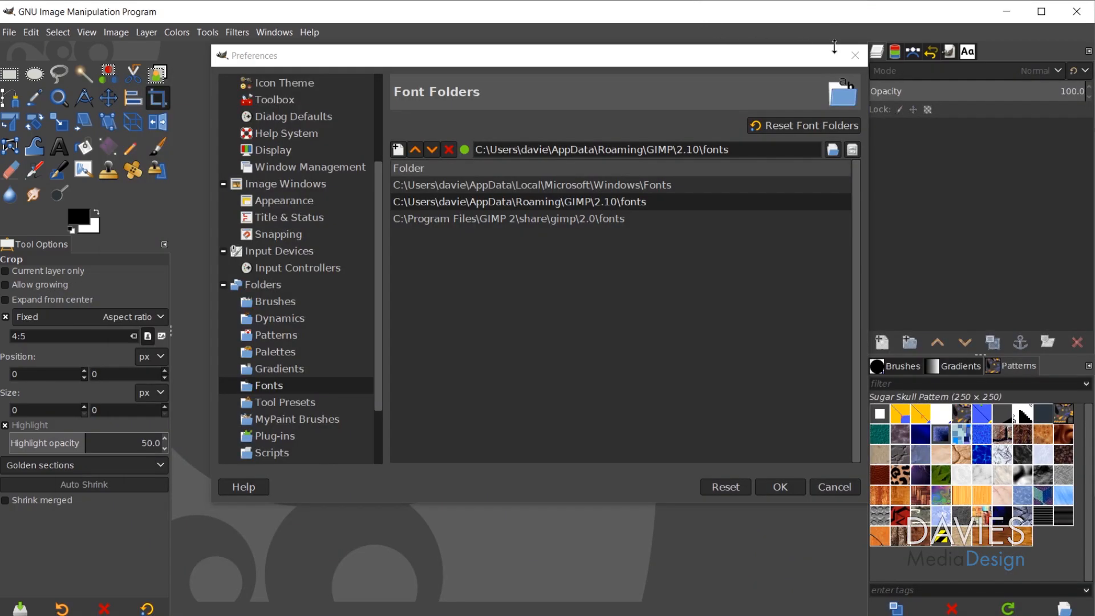
Close Preferences and show the Fonts dockable dialog from the Windows menu.
{"action": "left_click", "coordinate": [781, 488]}
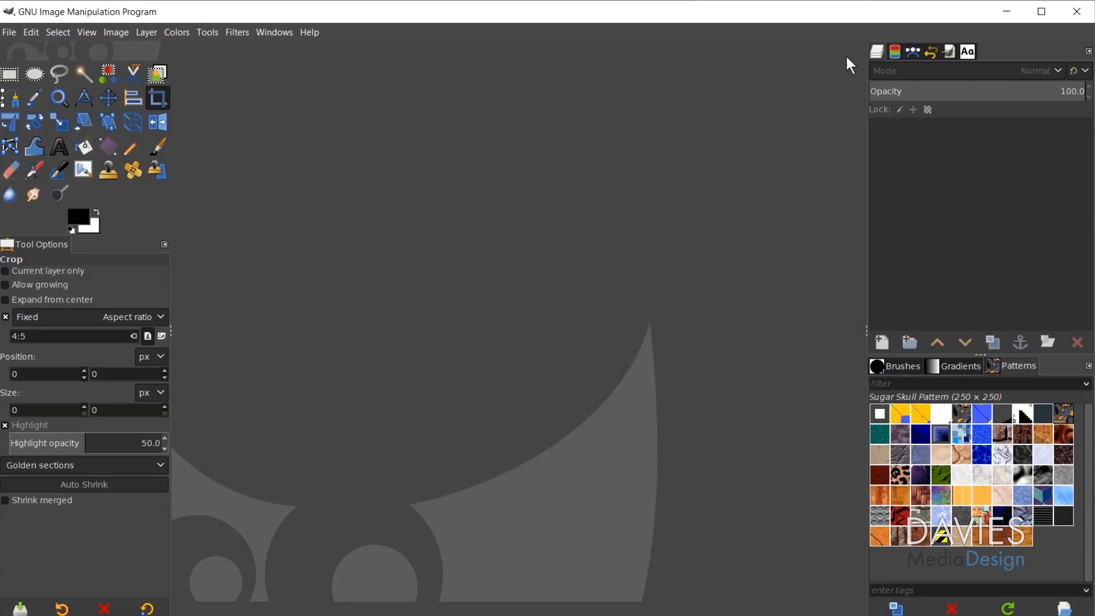
{"action": "left_click", "coordinate": [274, 32]}
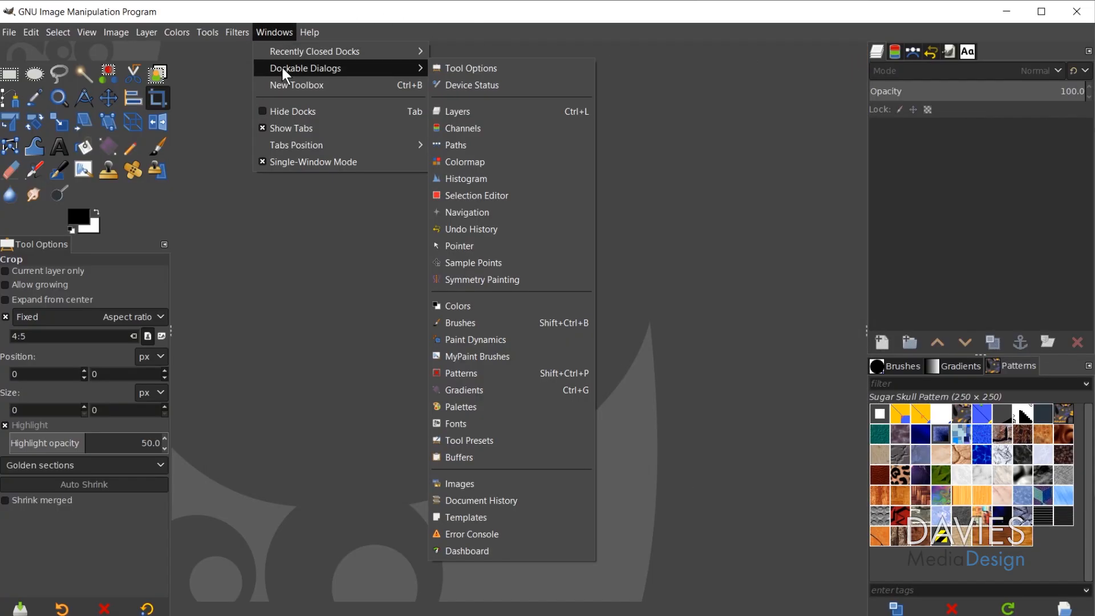
{"action": "left_click", "coordinate": [455, 423]}
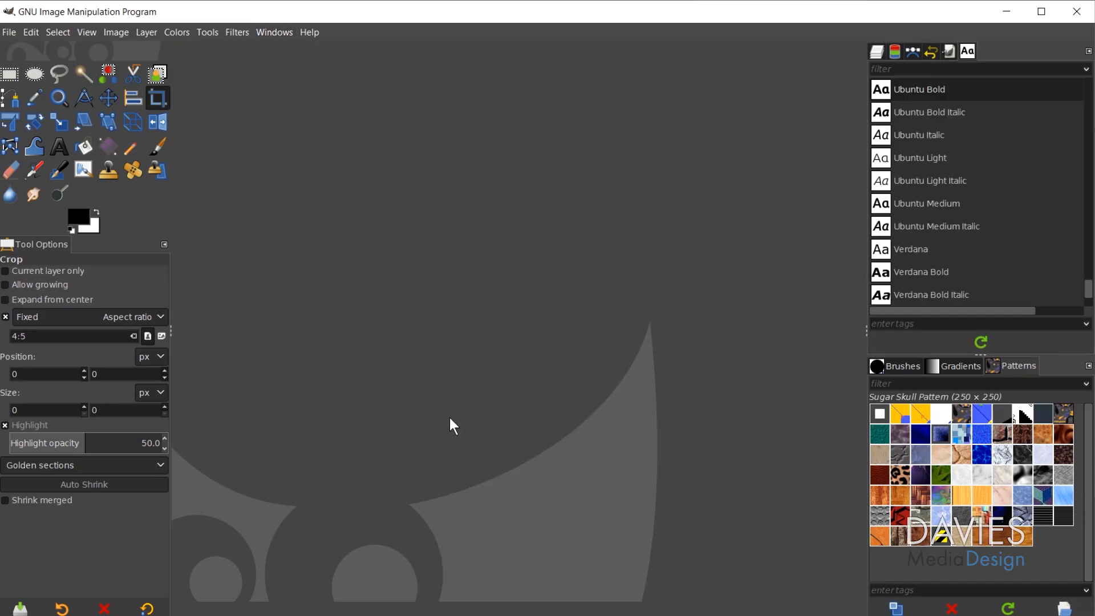
{"action": "mouse_move", "coordinate": [902, 117]}
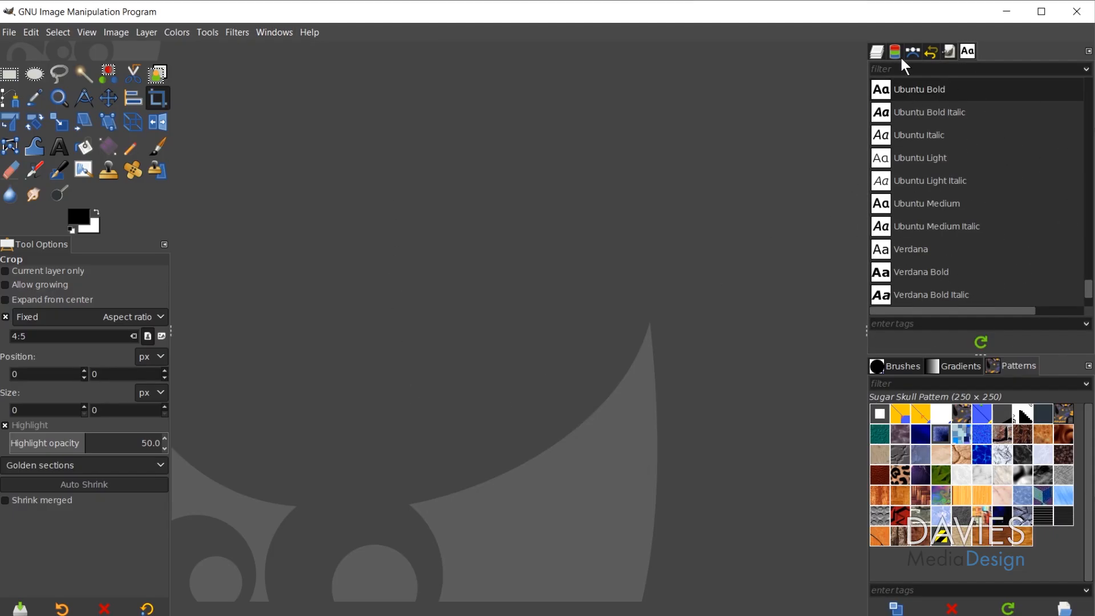
{"action": "mouse_move", "coordinate": [971, 489]}
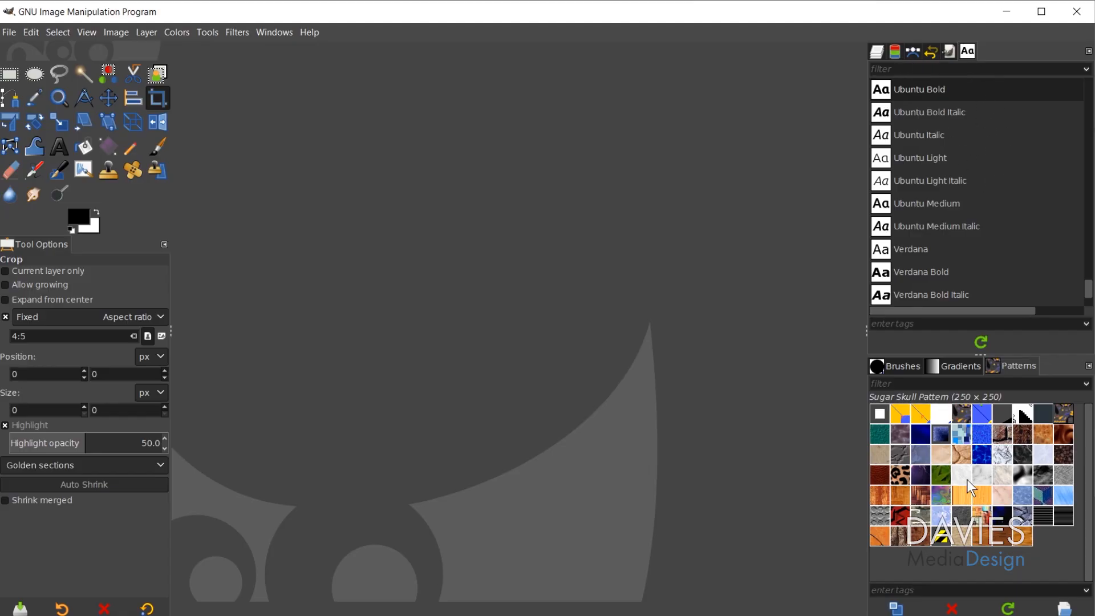
{"action": "mouse_move", "coordinate": [967, 50]}
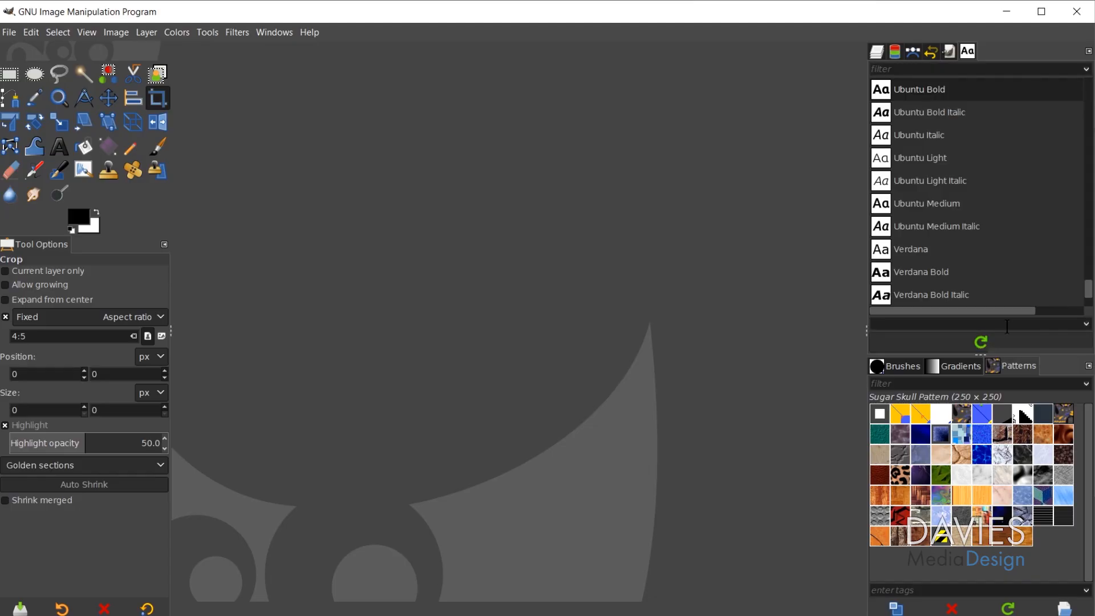
Locate the Rubik family in the font list and pick Rubik.
{"action": "scroll", "scroll_direction": "down", "scroll_amount": 3}
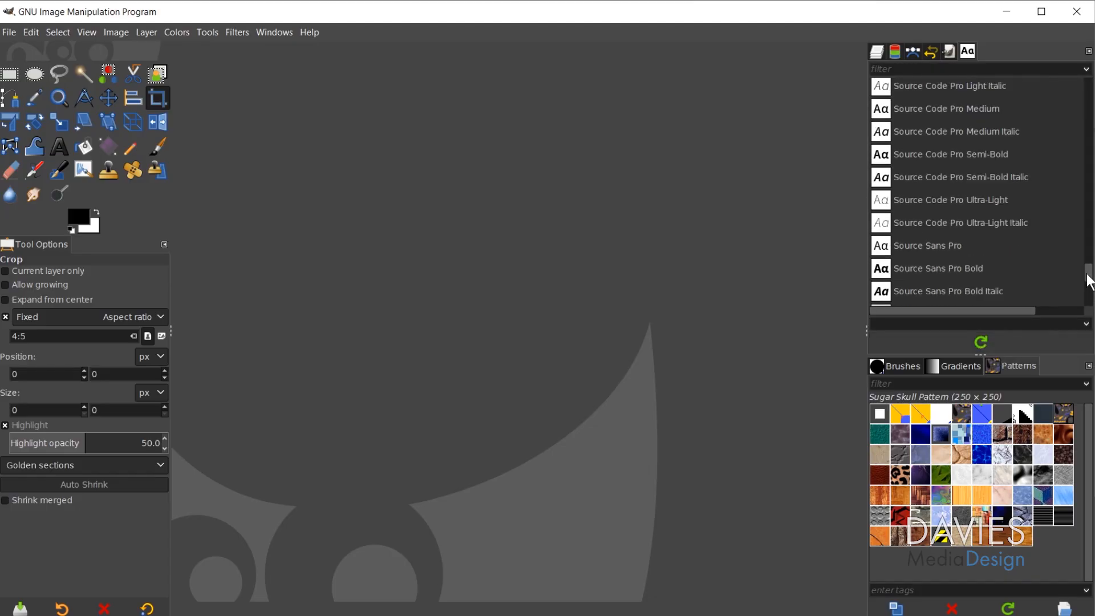
{"action": "scroll", "scroll_direction": "down", "scroll_amount": 3}
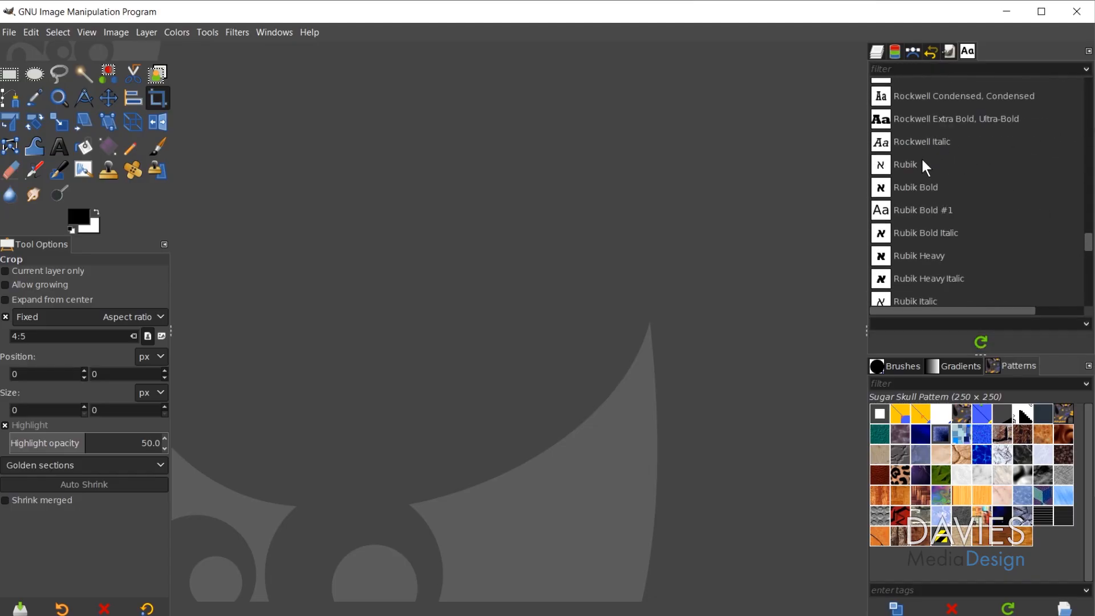
{"action": "left_click", "coordinate": [906, 164]}
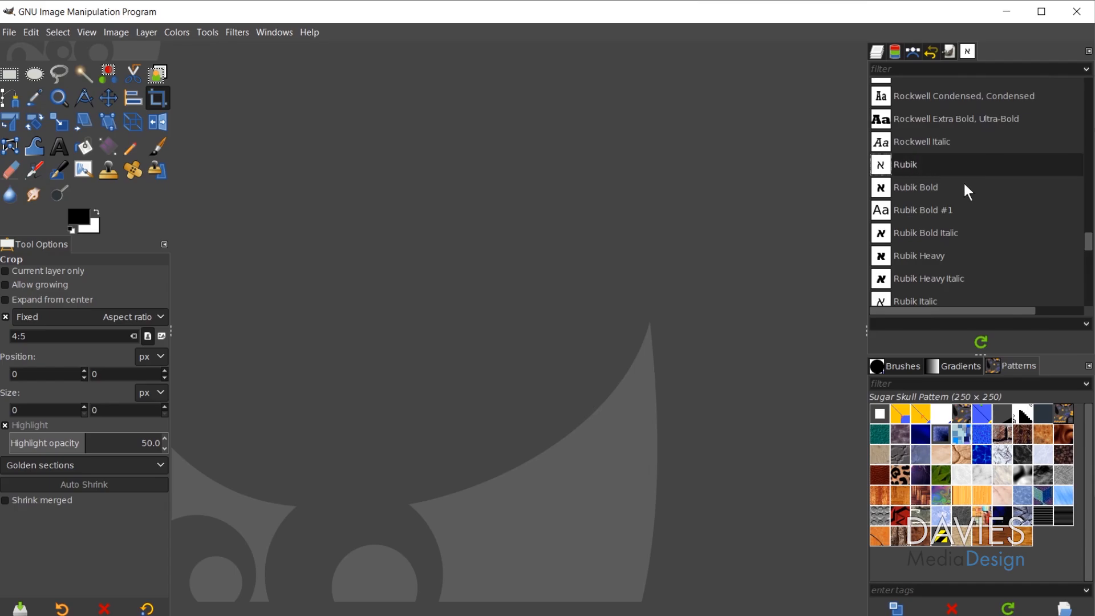
{"action": "scroll", "scroll_direction": "down", "scroll_amount": 3}
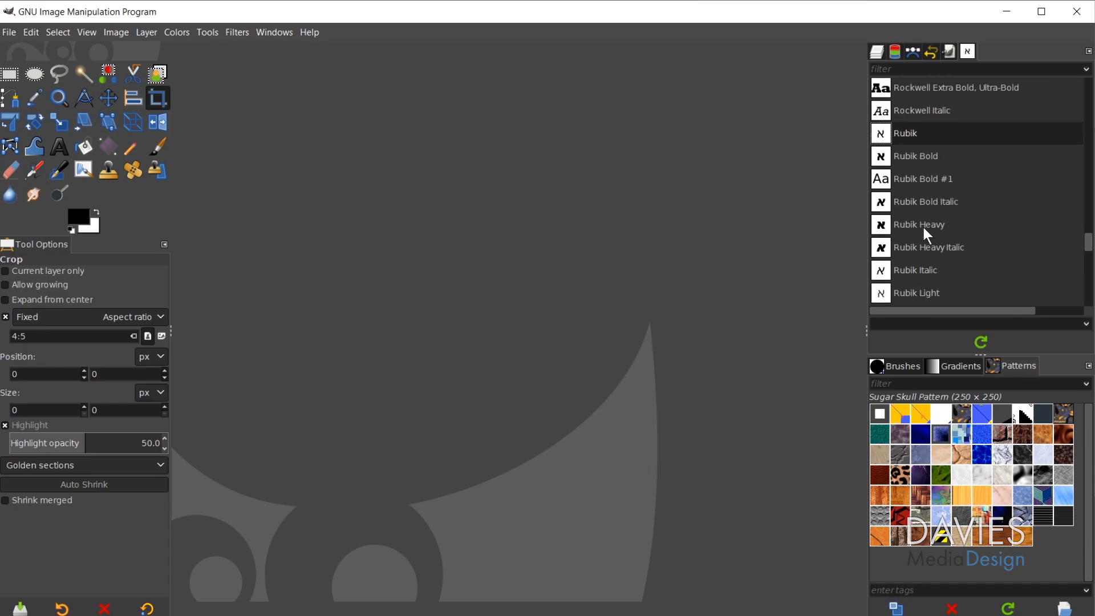
{"action": "left_click", "coordinate": [9, 32]}
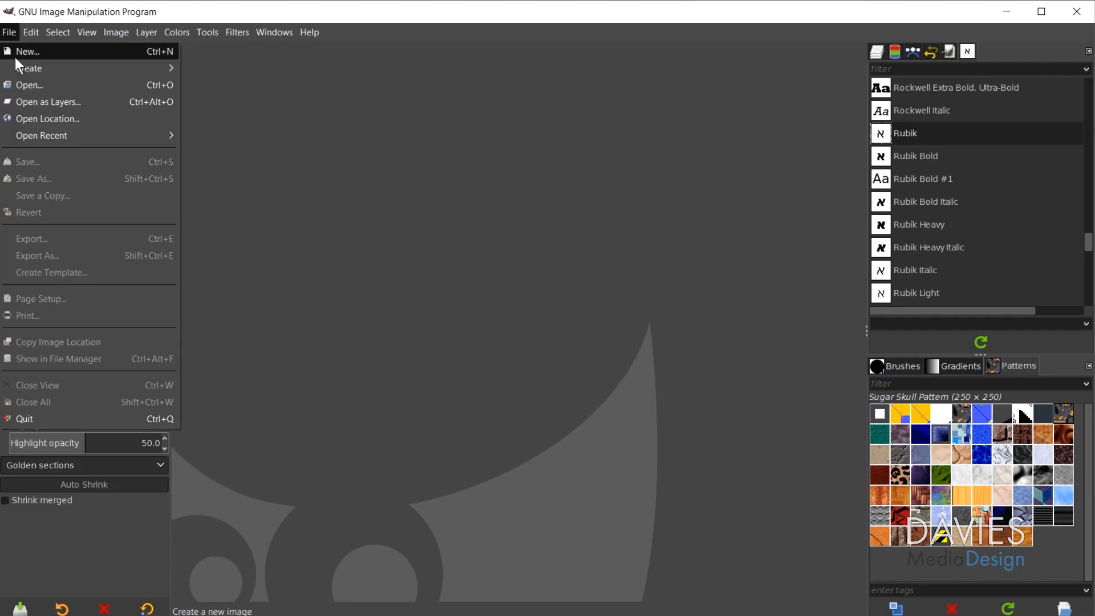
Create a new 1920×1080 image and add the Rubik text 'THIS FONT INSTALLED', centred with the Align tool.
{"action": "left_click", "coordinate": [27, 53]}
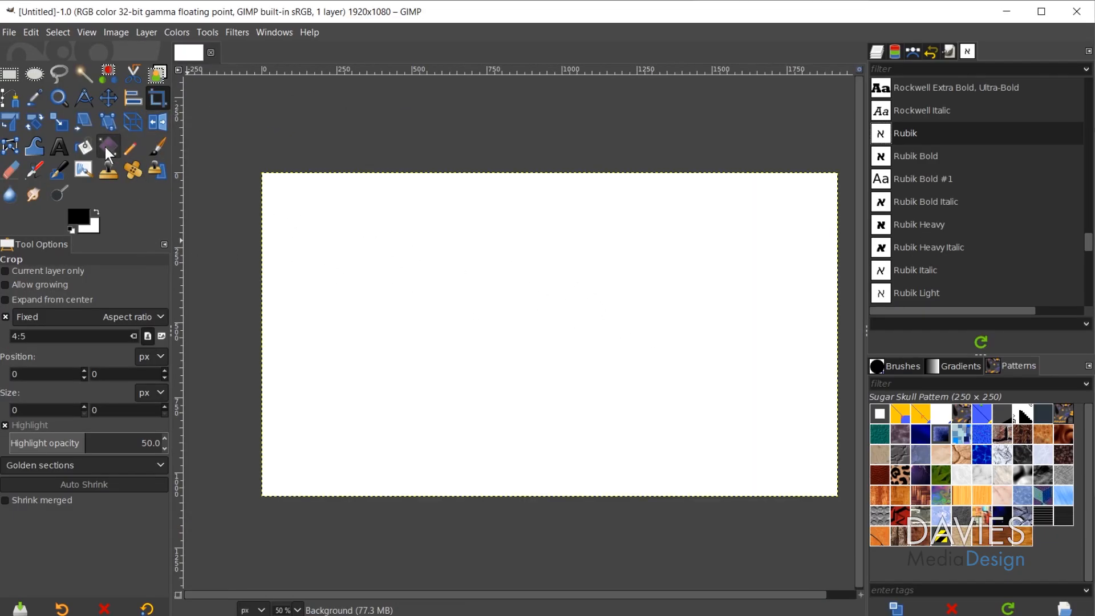
{"action": "left_click", "coordinate": [59, 146]}
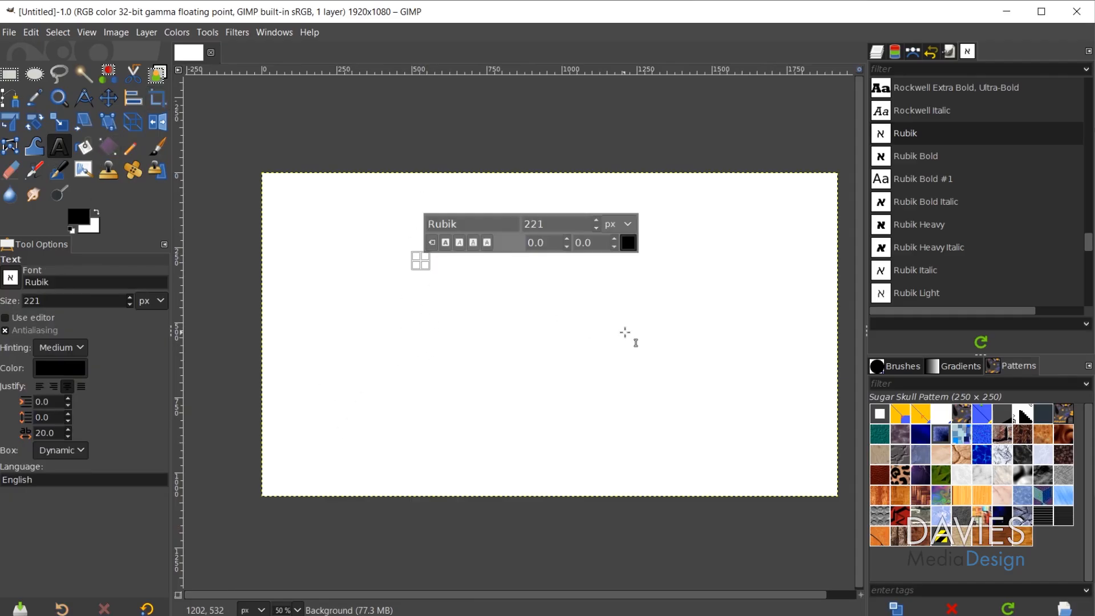
{"action": "type", "text": "T"}
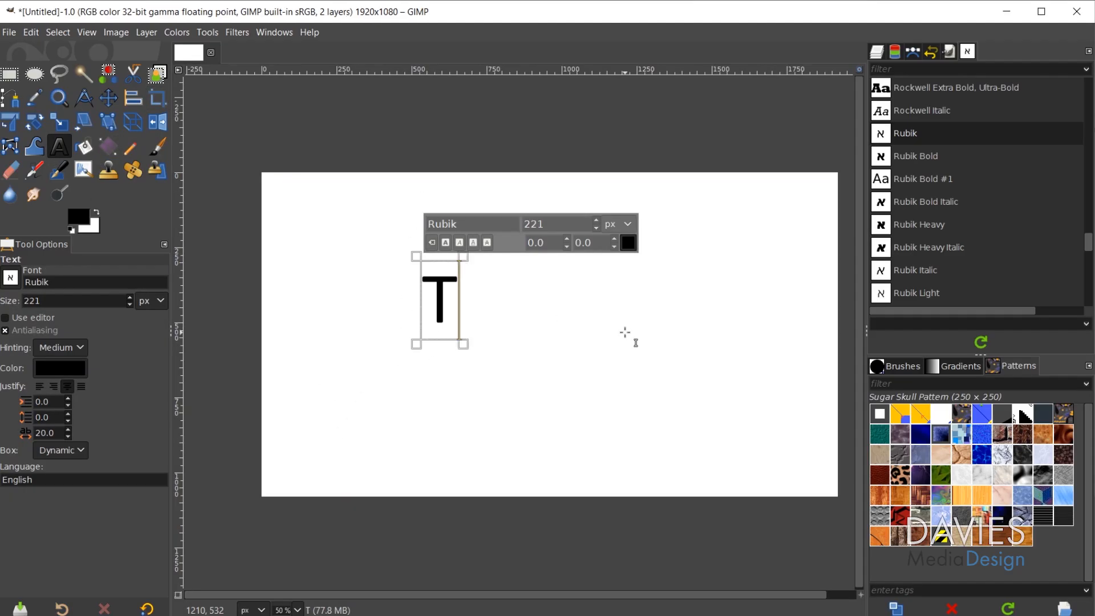
{"action": "type", "text": "HIS FONT I"}
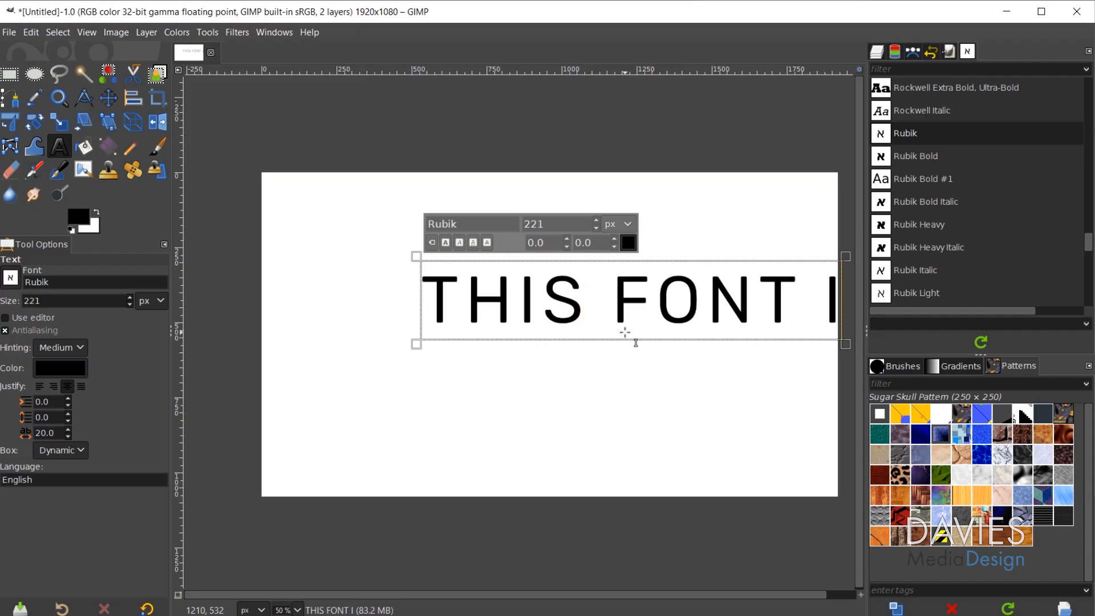
{"action": "type", "text": "INSTALLE"}
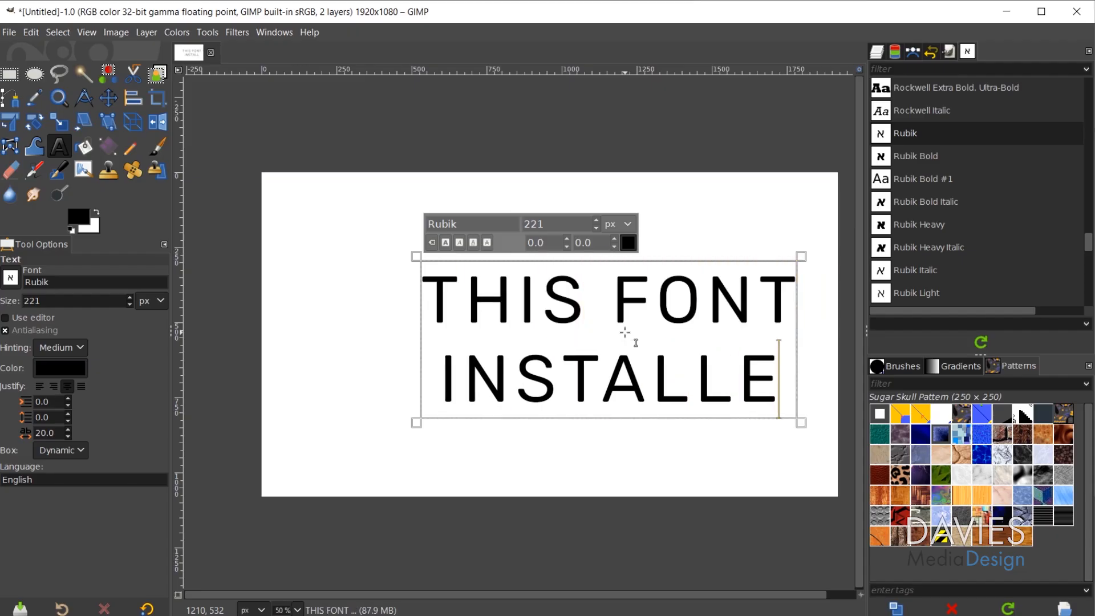
{"action": "type", "text": "D"}
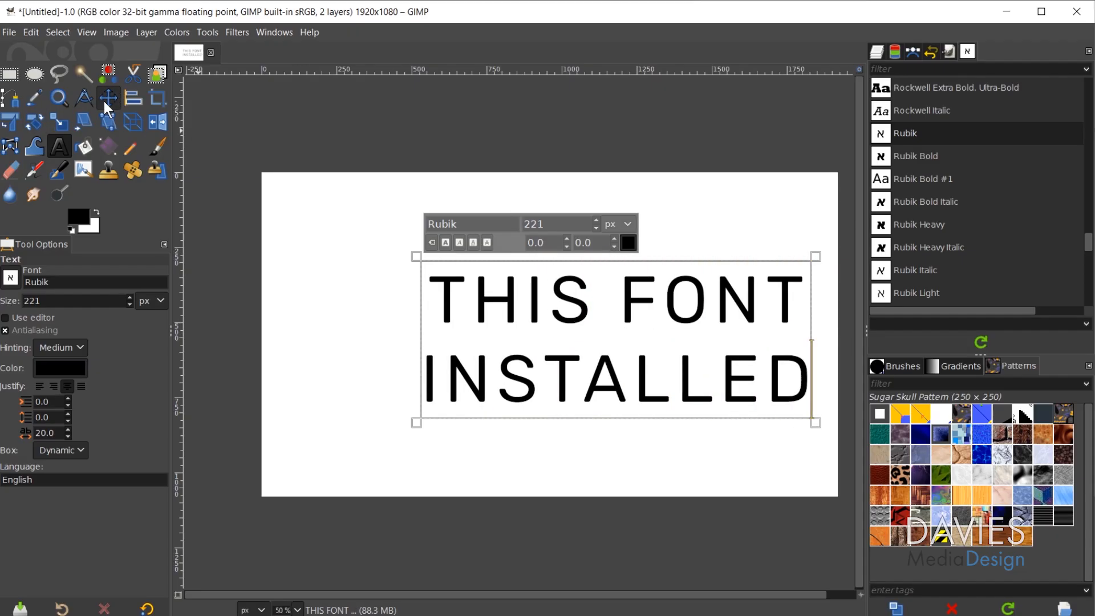
{"action": "left_click", "coordinate": [134, 97]}
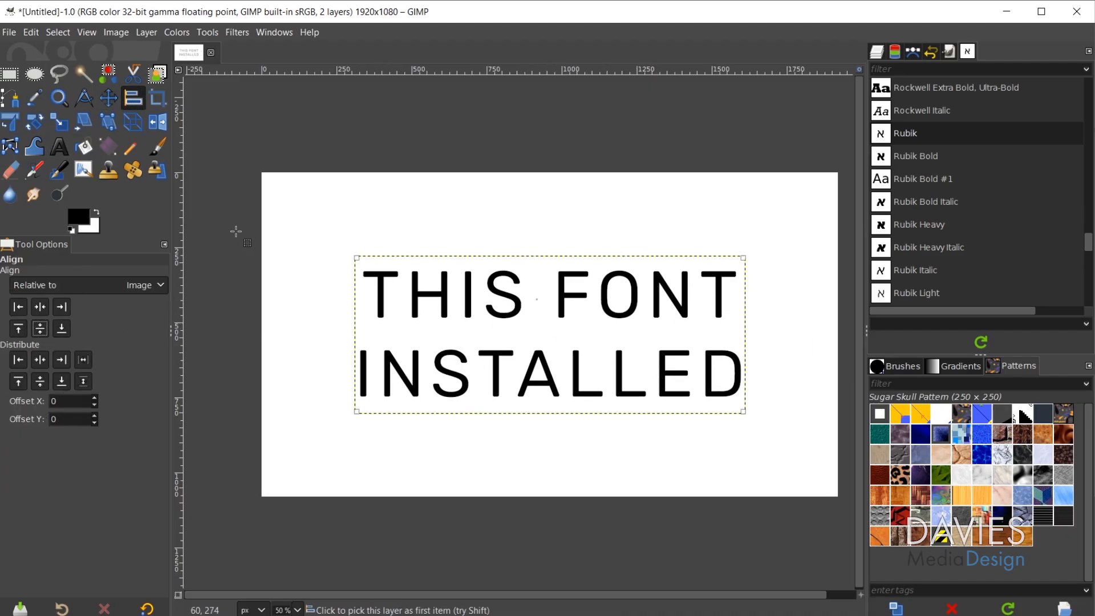
Re-edit the text layer and switch its font to Rubik Bold from the Fonts dialog.
{"action": "left_click", "coordinate": [59, 146]}
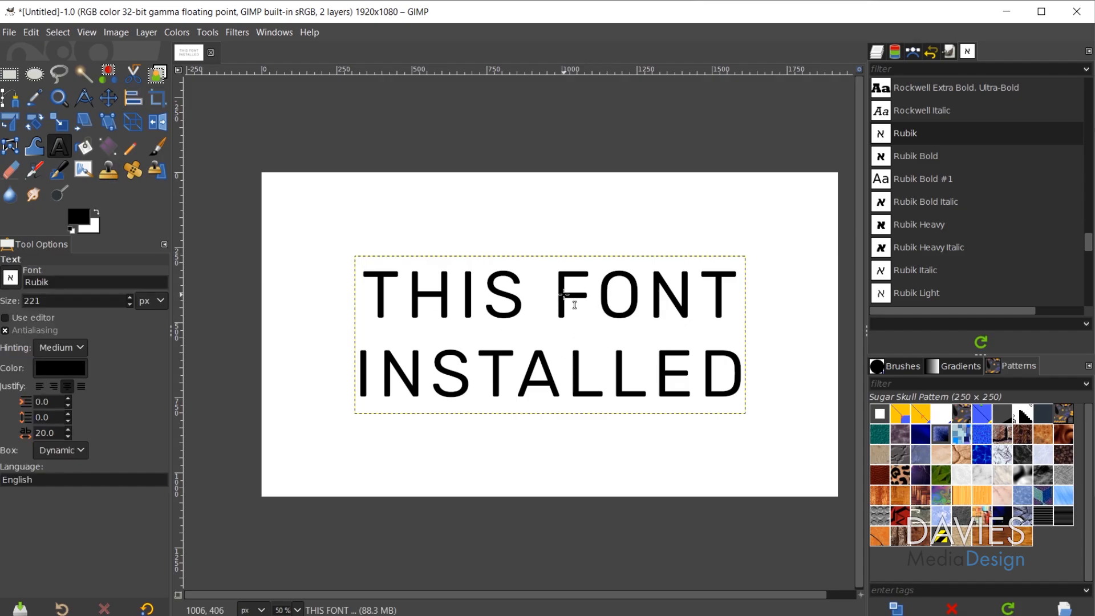
{"action": "left_click", "coordinate": [570, 301]}
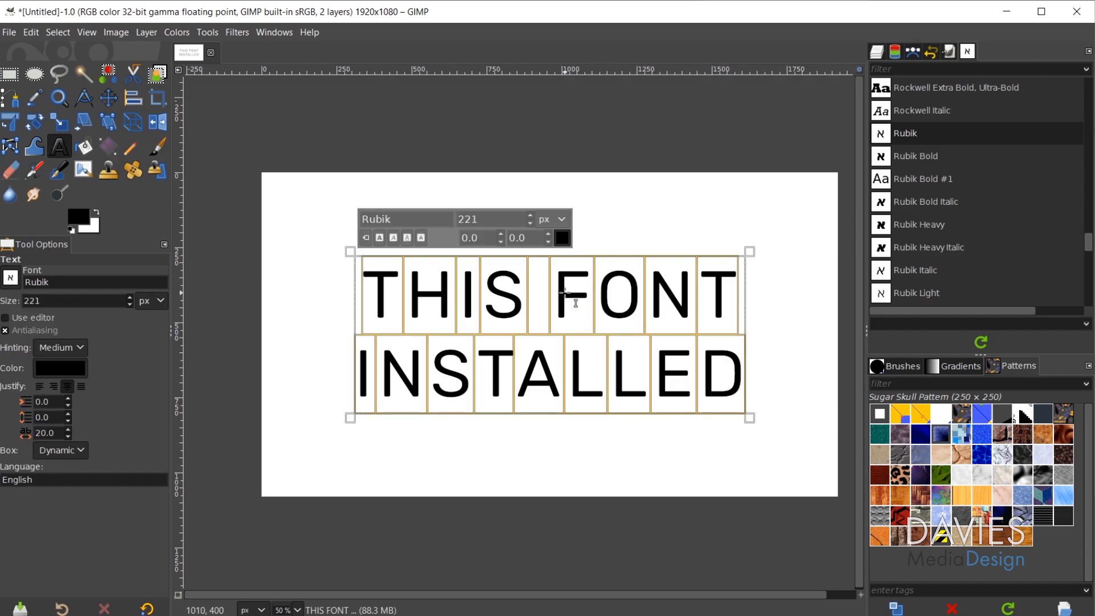
{"action": "left_click", "coordinate": [915, 156]}
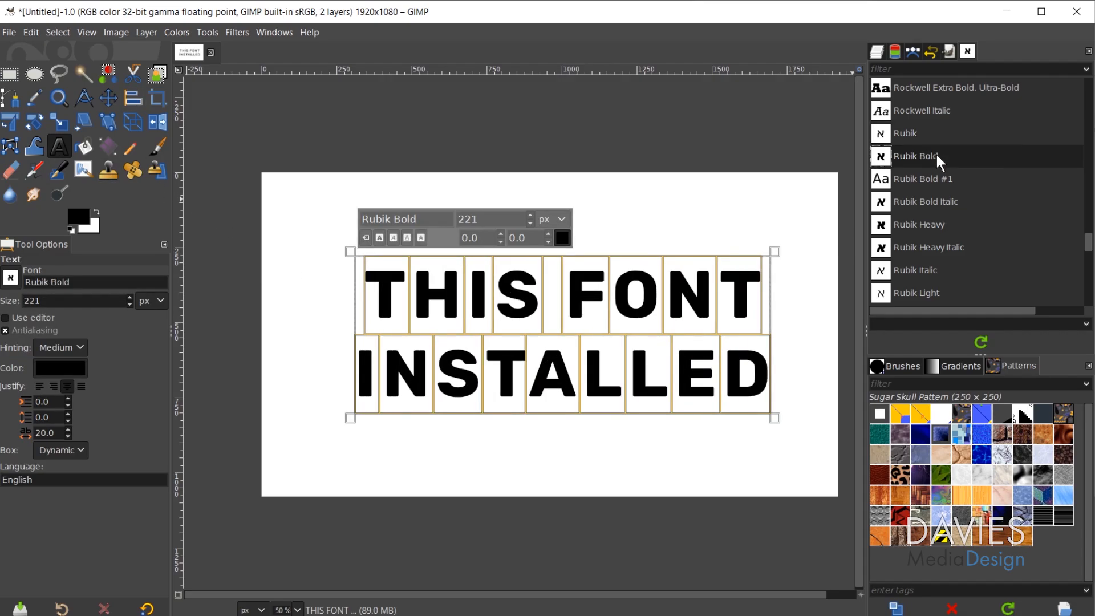
{"action": "left_click", "coordinate": [925, 201]}
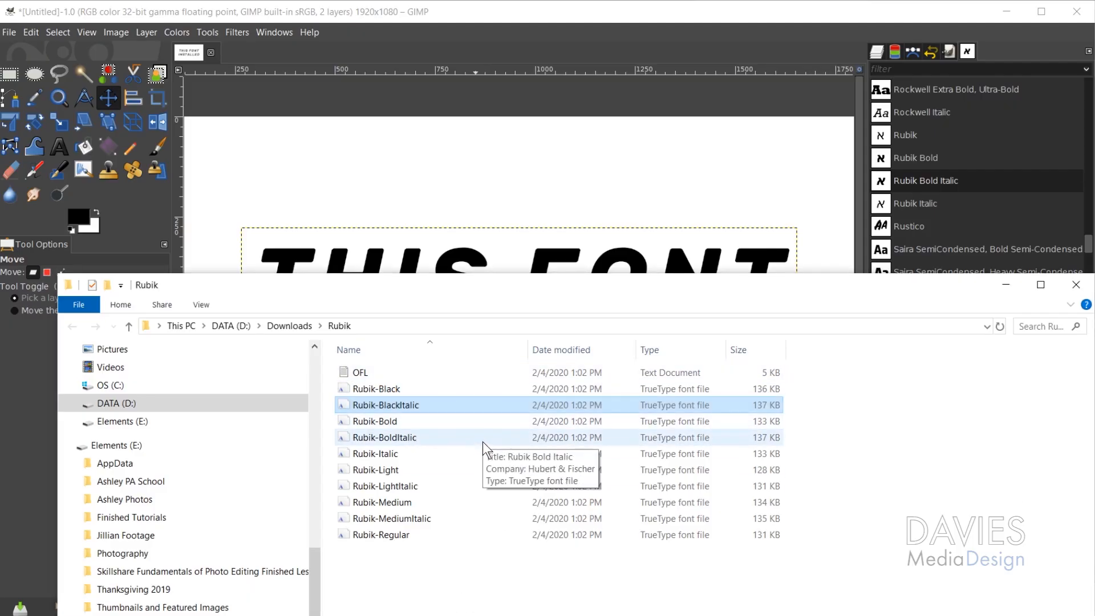
Preview Rubik-Medium in Windows Font Viewer and install it system-wide.
{"action": "double_click", "coordinate": [381, 502]}
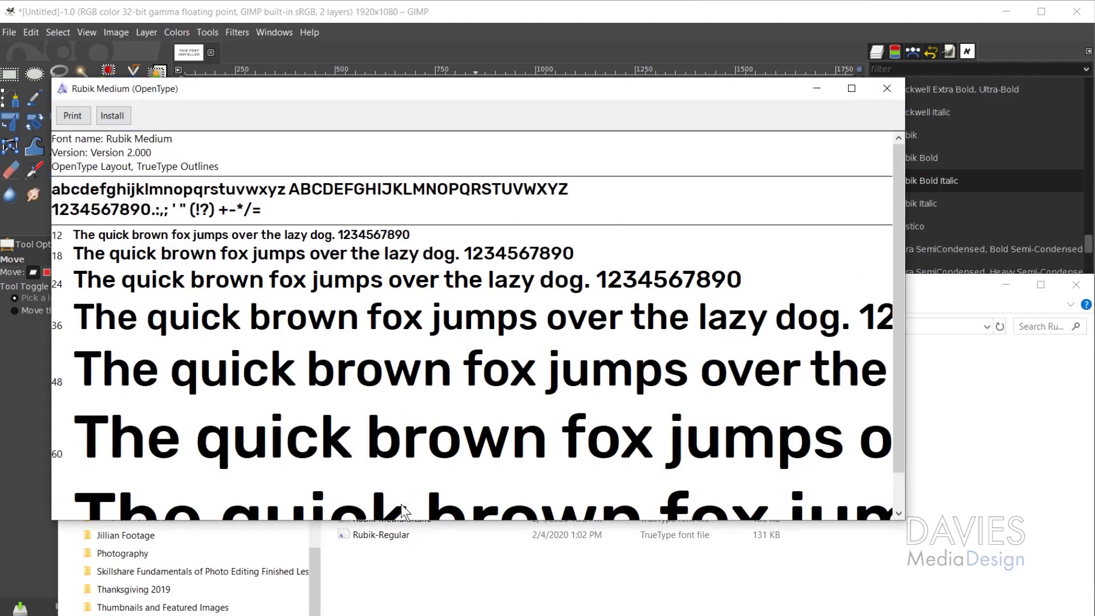
{"action": "mouse_move", "coordinate": [119, 114]}
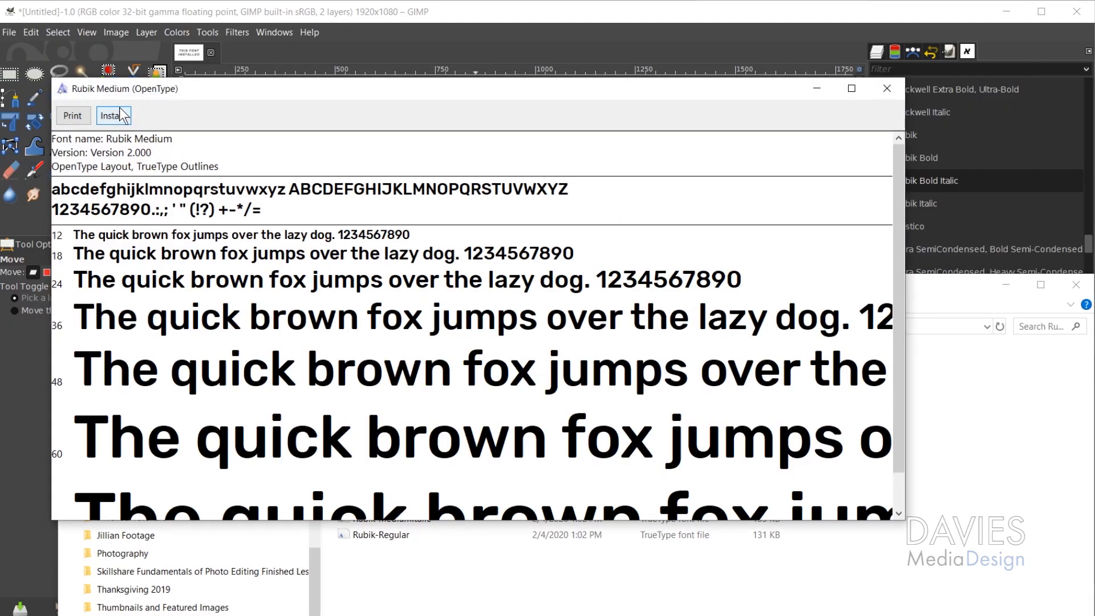
{"action": "mouse_move", "coordinate": [213, 278]}
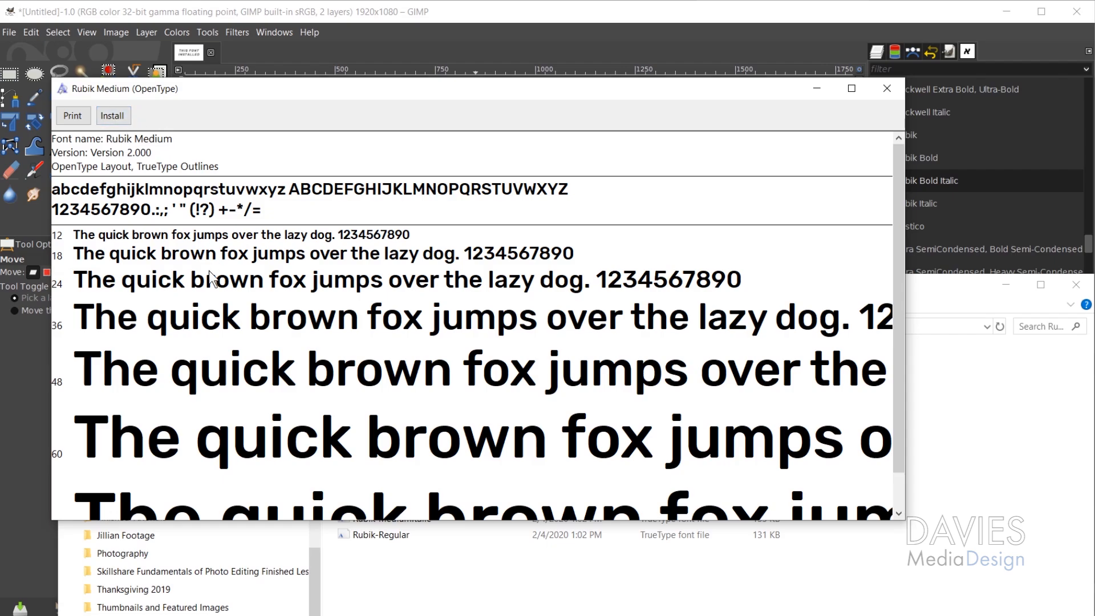
{"action": "left_click", "coordinate": [111, 116]}
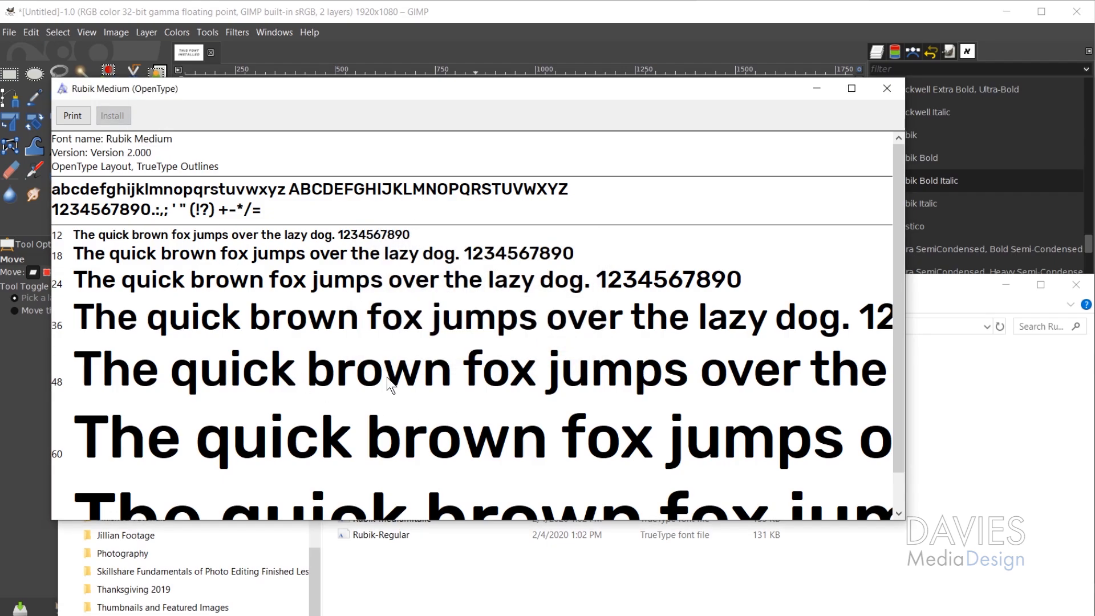
{"action": "mouse_move", "coordinate": [502, 333]}
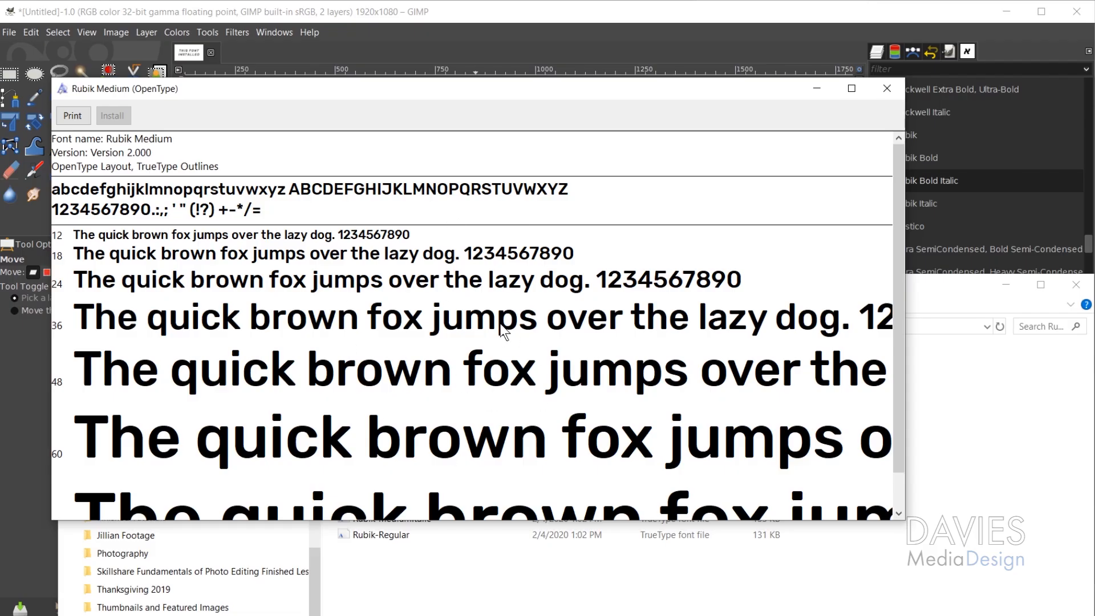